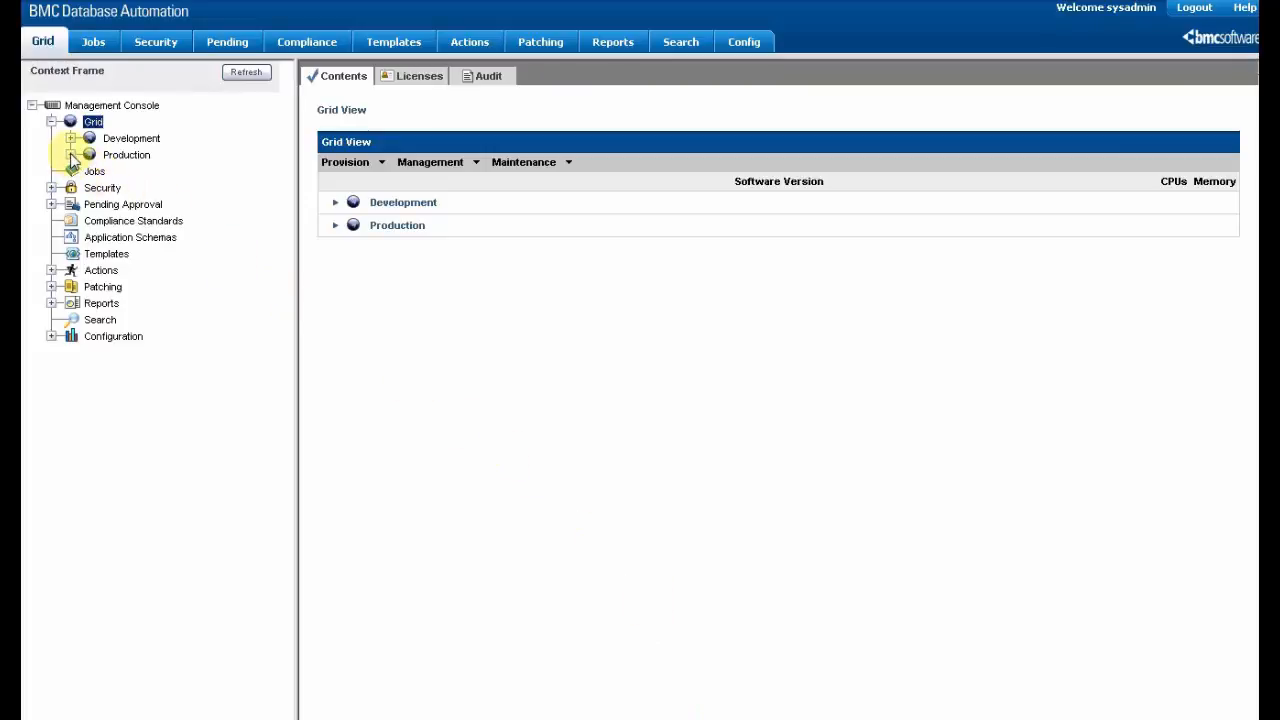
Expand Production and PRODRAC in the Grid tree and show the PRODRAC Cluster Information page.
{"action": "left_click", "coordinate": [75, 156]}
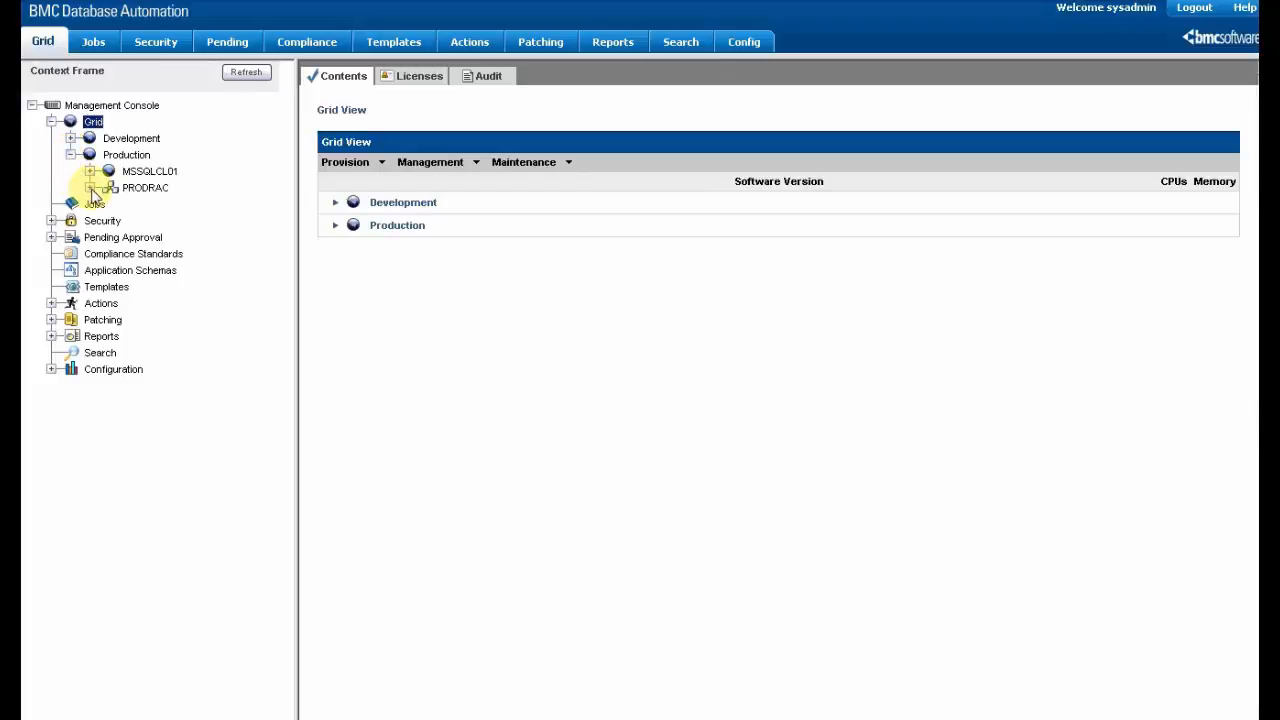
{"action": "left_click", "coordinate": [90, 188]}
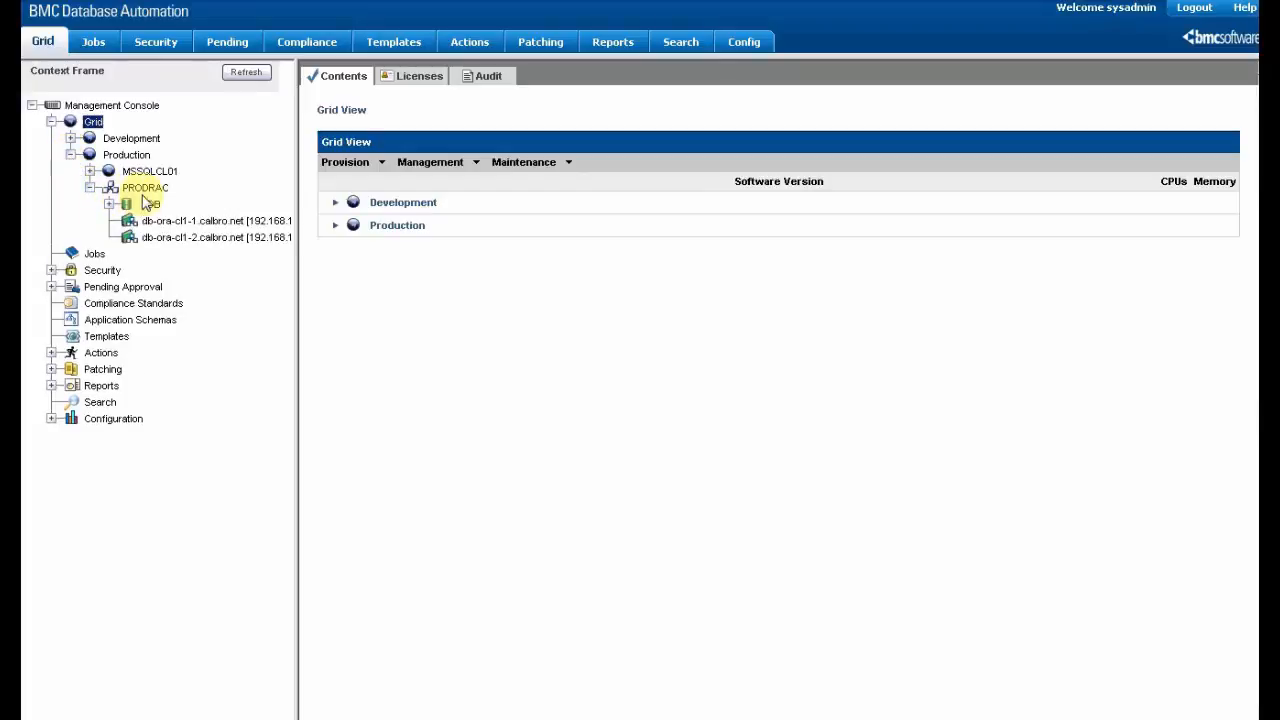
{"action": "left_click", "coordinate": [144, 188]}
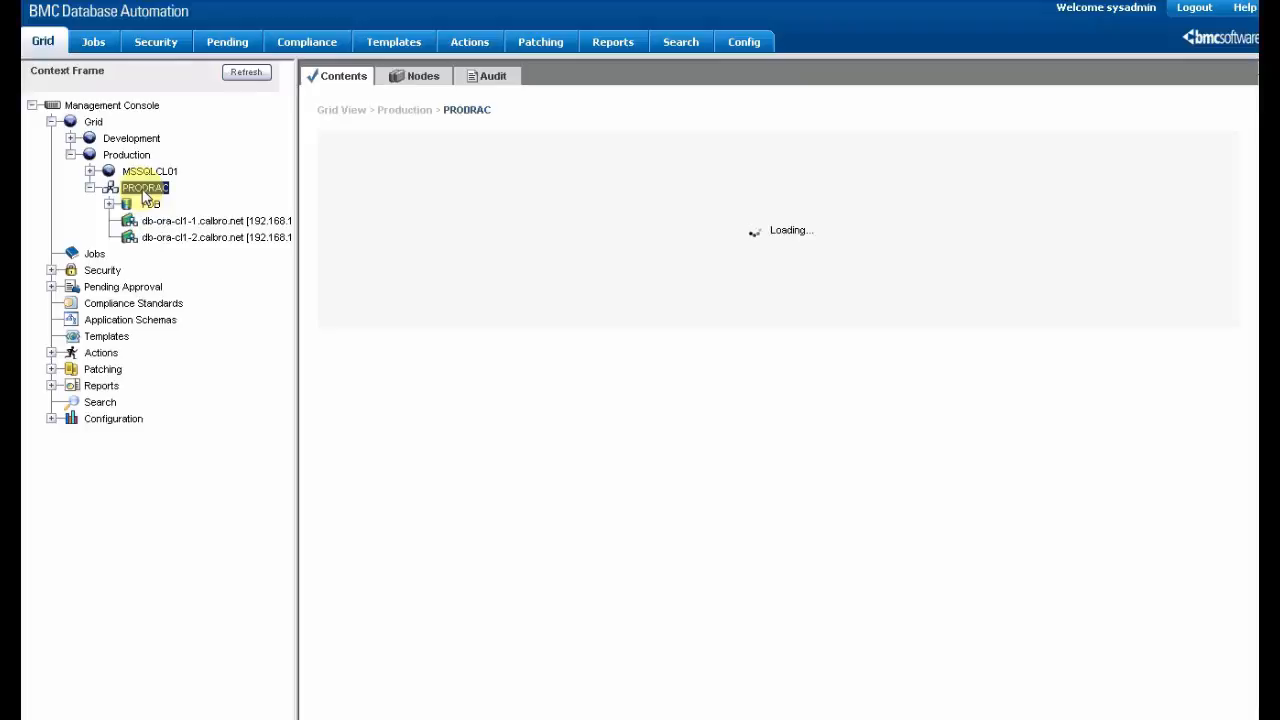
{"action": "left_click", "coordinate": [143, 188]}
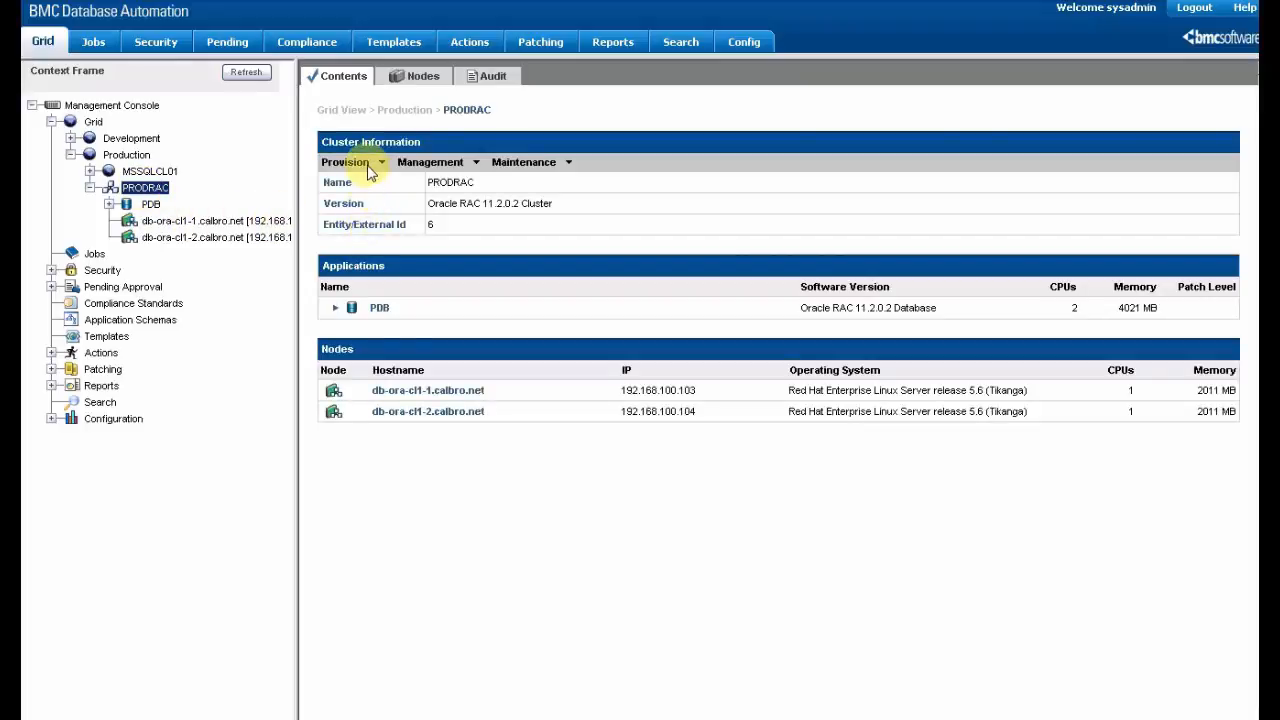
Start Add Oracle Database from the PRODRAC cluster's Provision menu.
{"action": "left_click", "coordinate": [346, 162]}
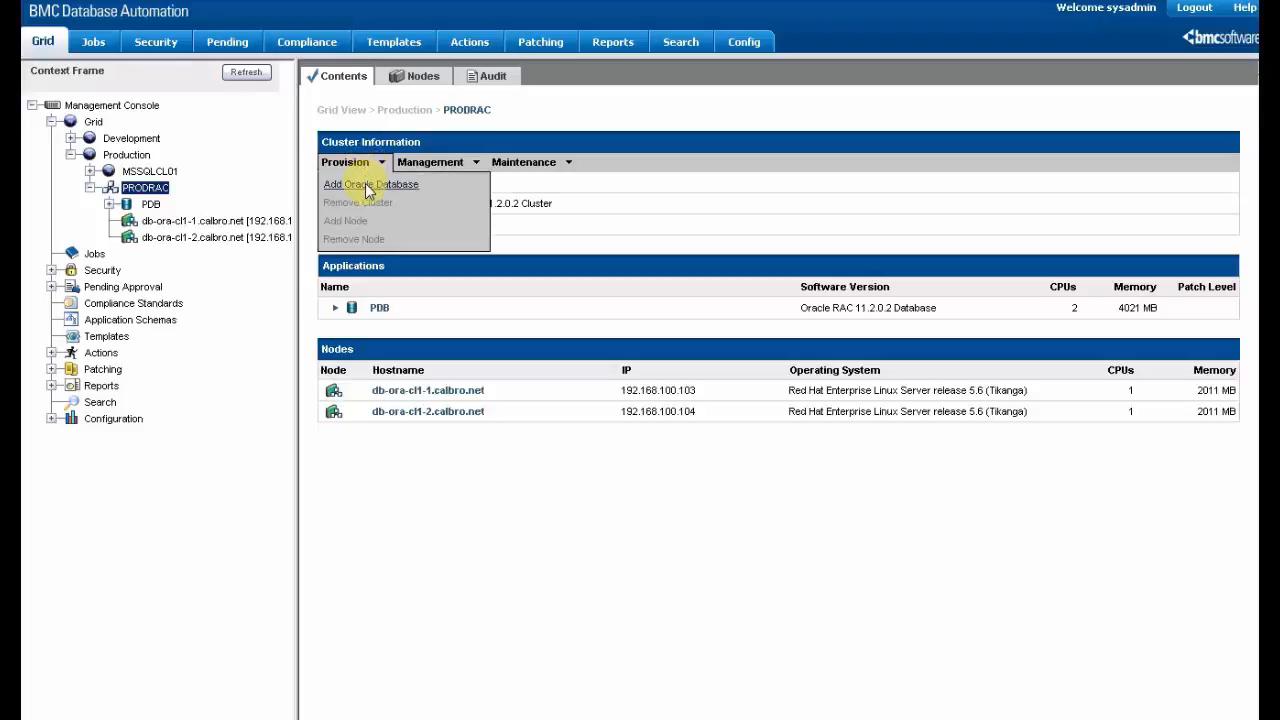
{"action": "left_click", "coordinate": [371, 184]}
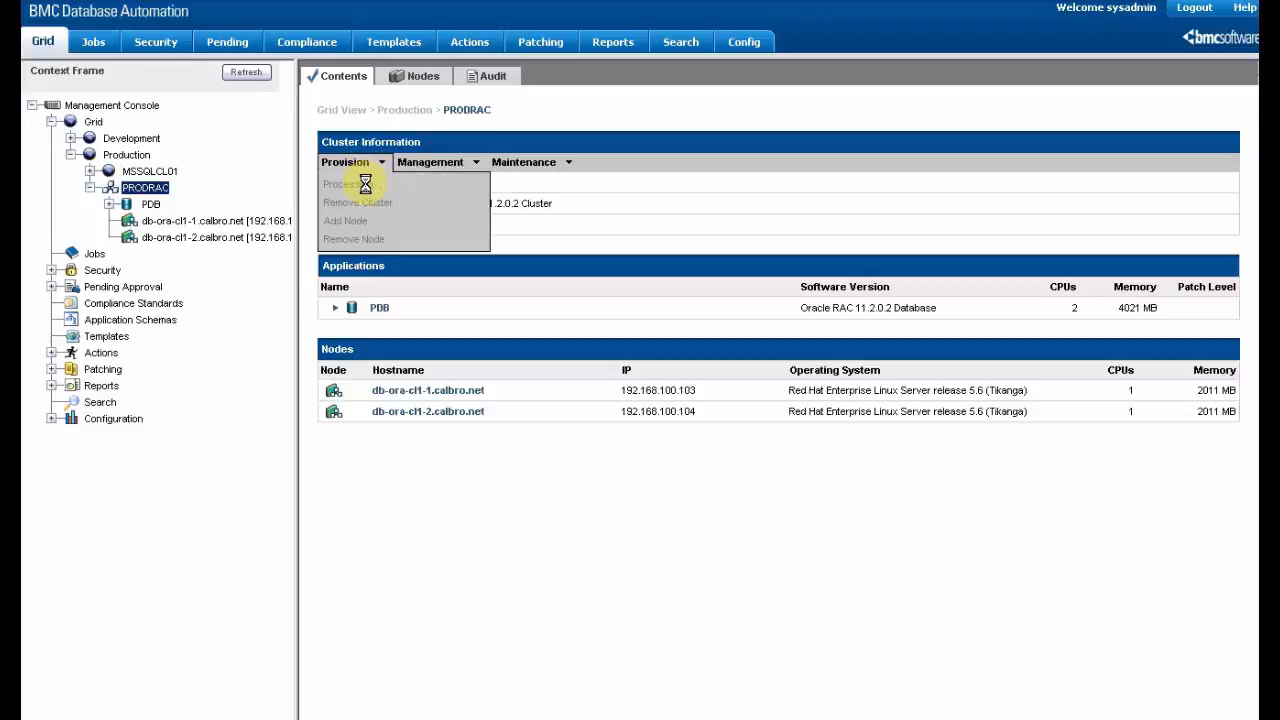
{"action": "mouse_move", "coordinate": [367, 190]}
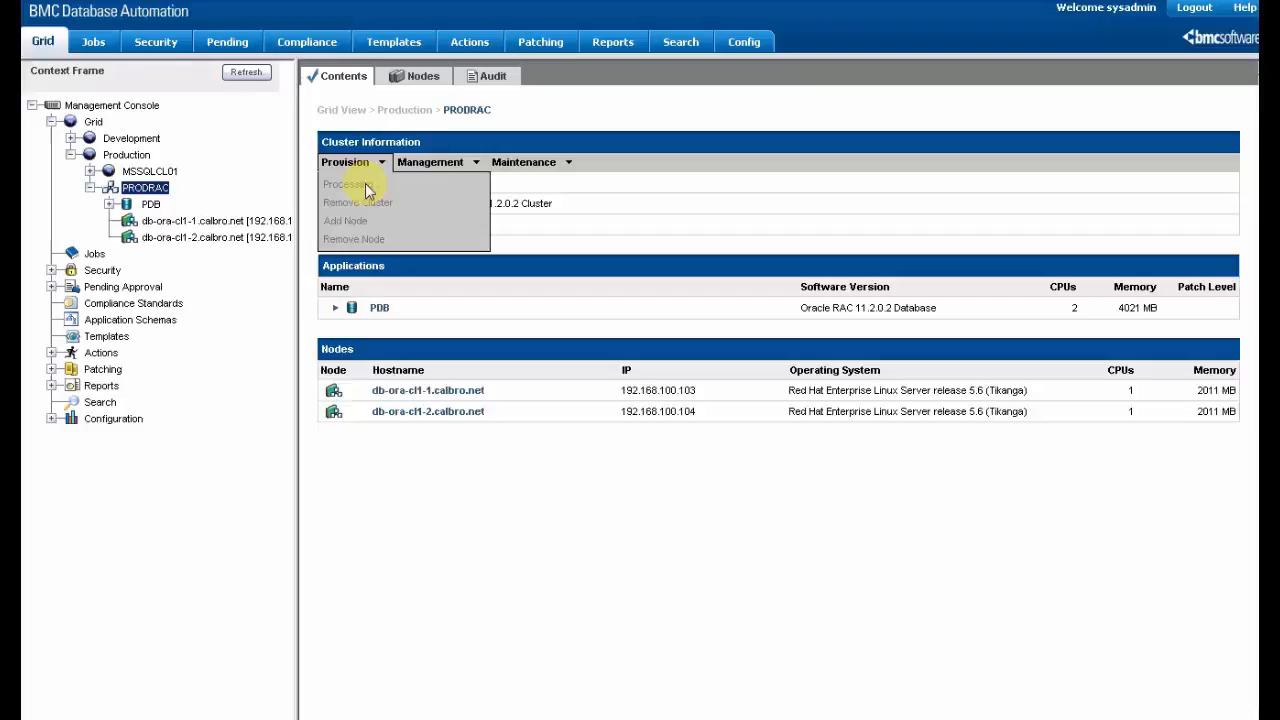
{"action": "left_click", "coordinate": [352, 184]}
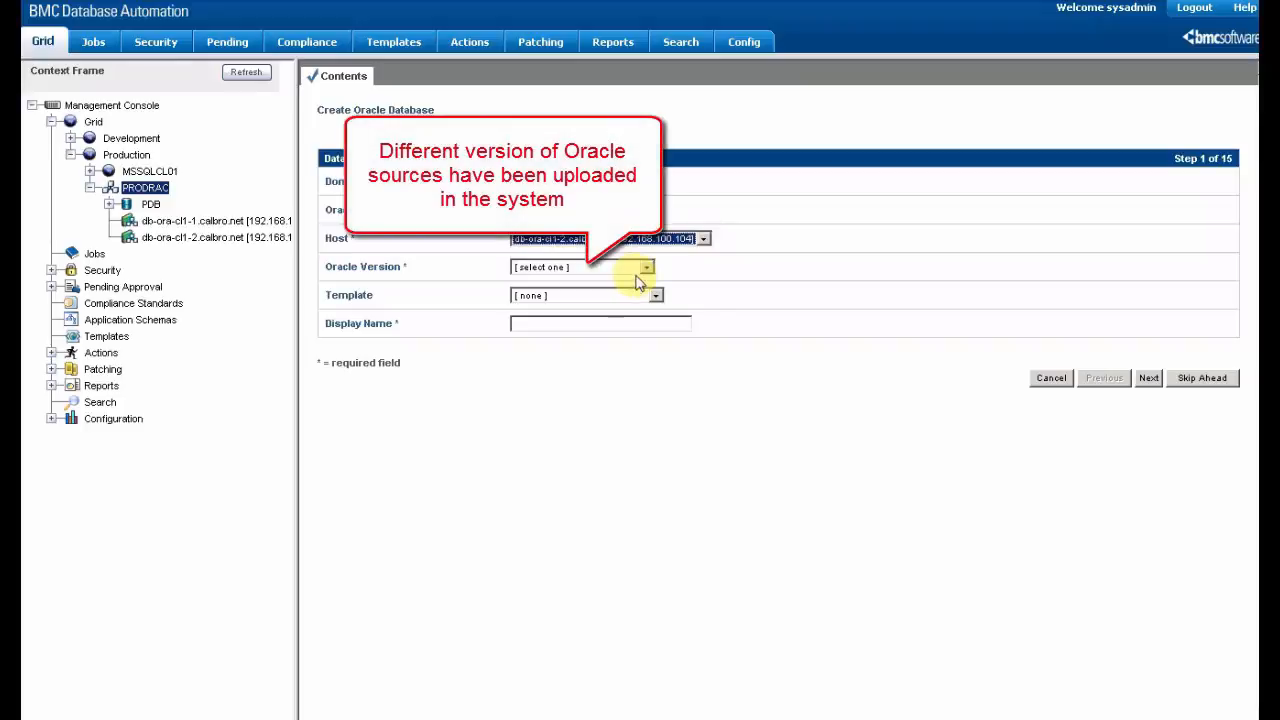
Choose Oracle 11g R2 RAC 11.2.0.2, template Standard_RAC_DB_Build, name OraProd2, and continue.
{"action": "left_click", "coordinate": [647, 267]}
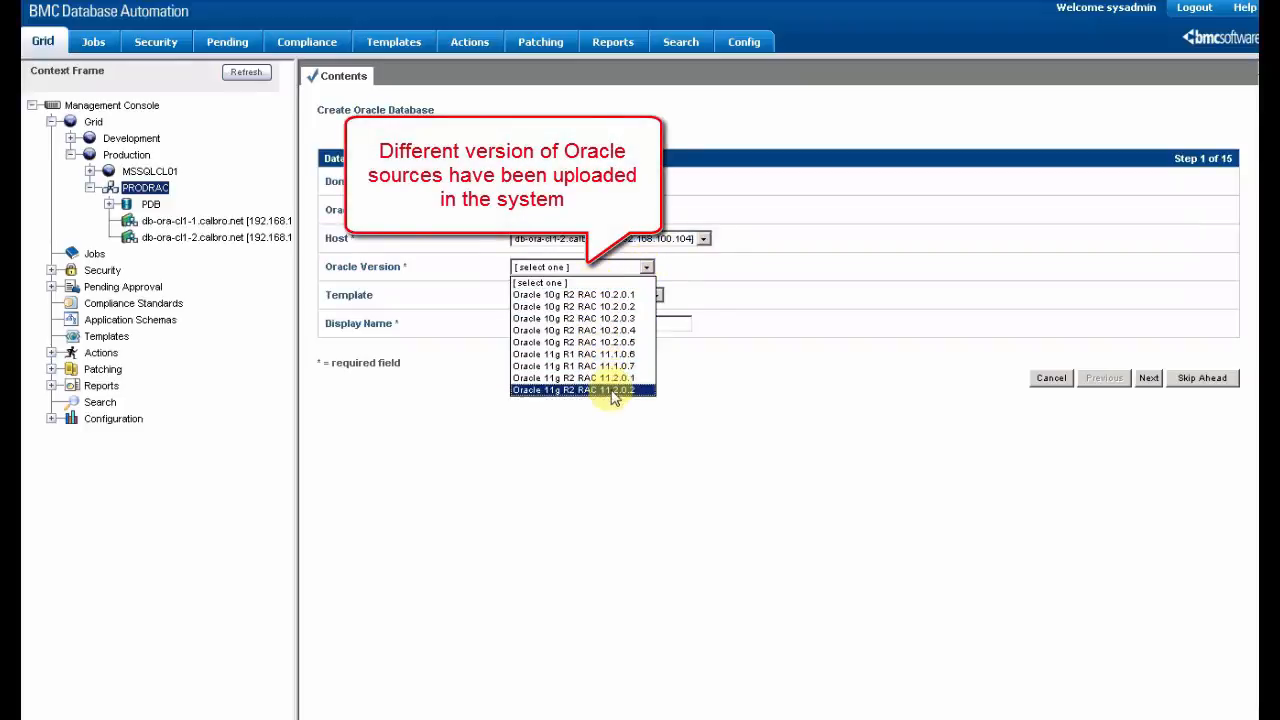
{"action": "left_click", "coordinate": [582, 390]}
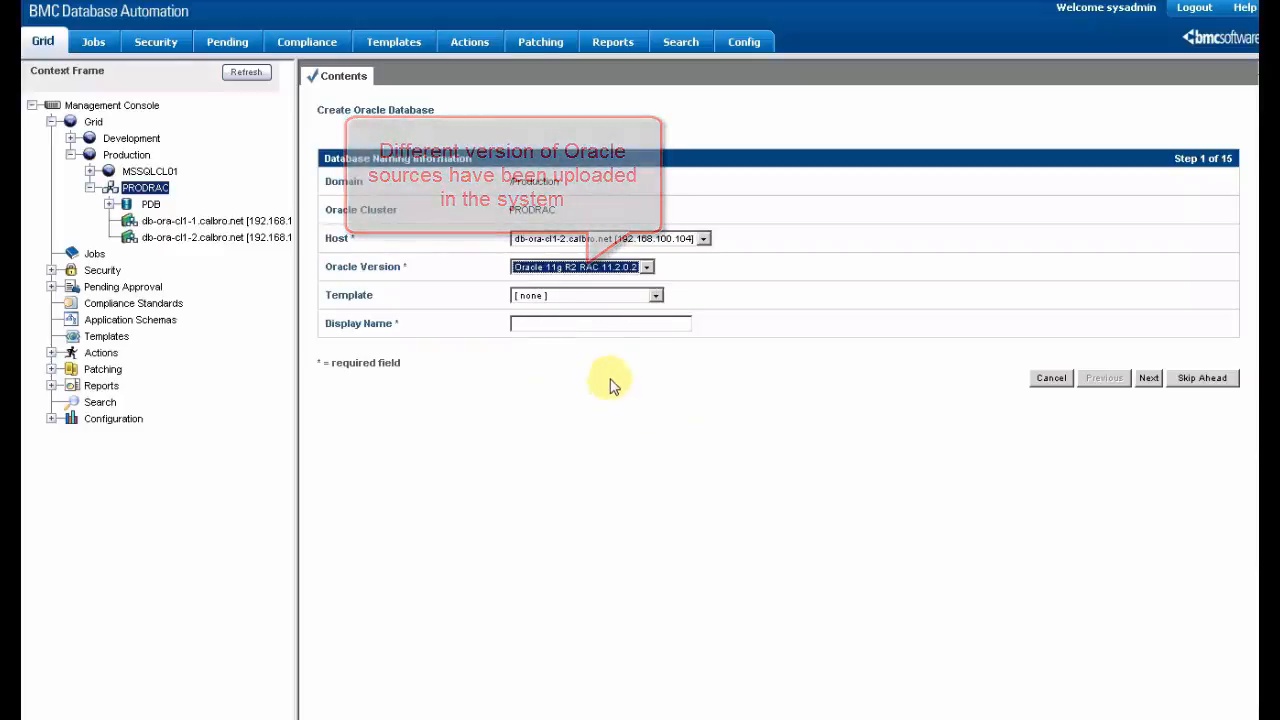
{"action": "left_click", "coordinate": [655, 295]}
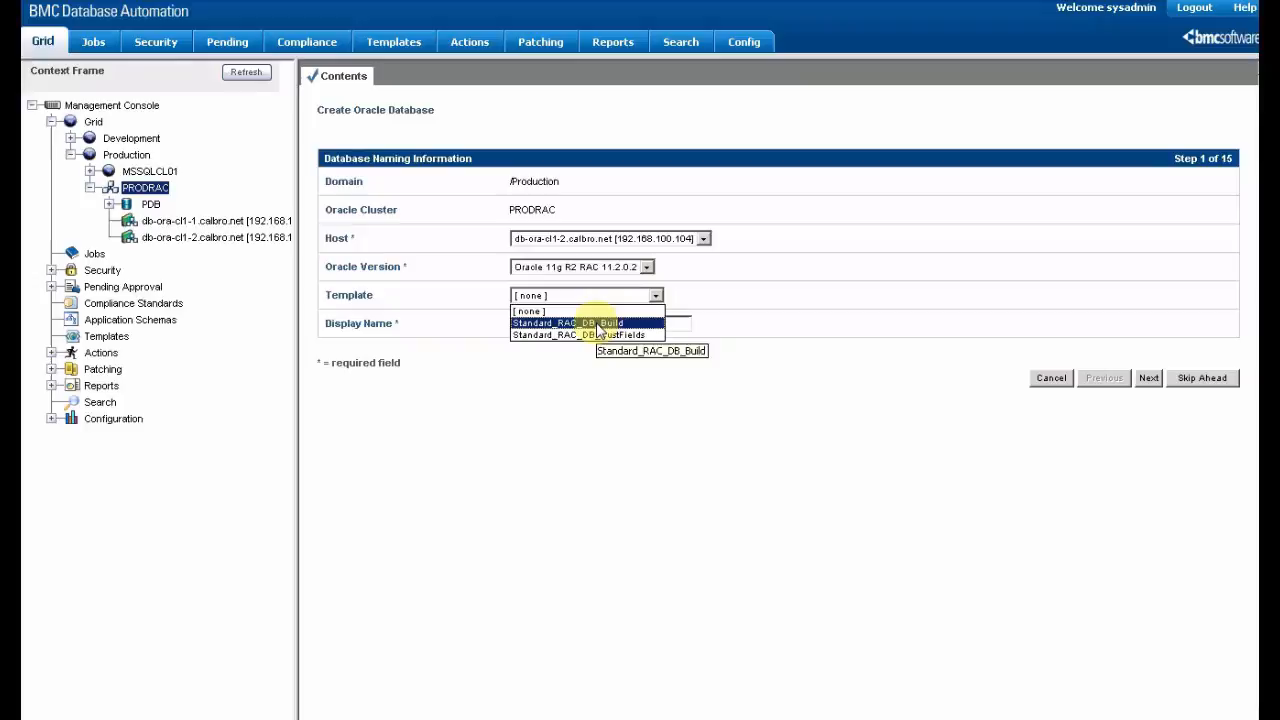
{"action": "left_click", "coordinate": [568, 322]}
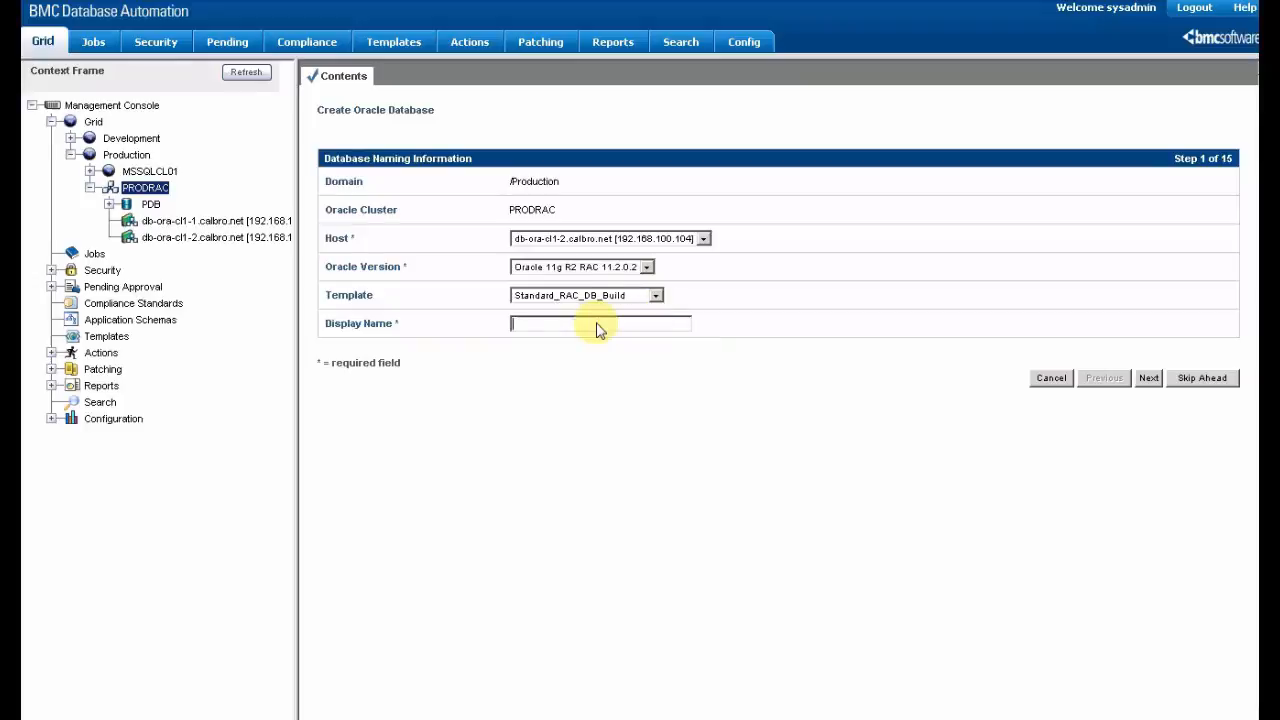
{"action": "mouse_move", "coordinate": [658, 374]}
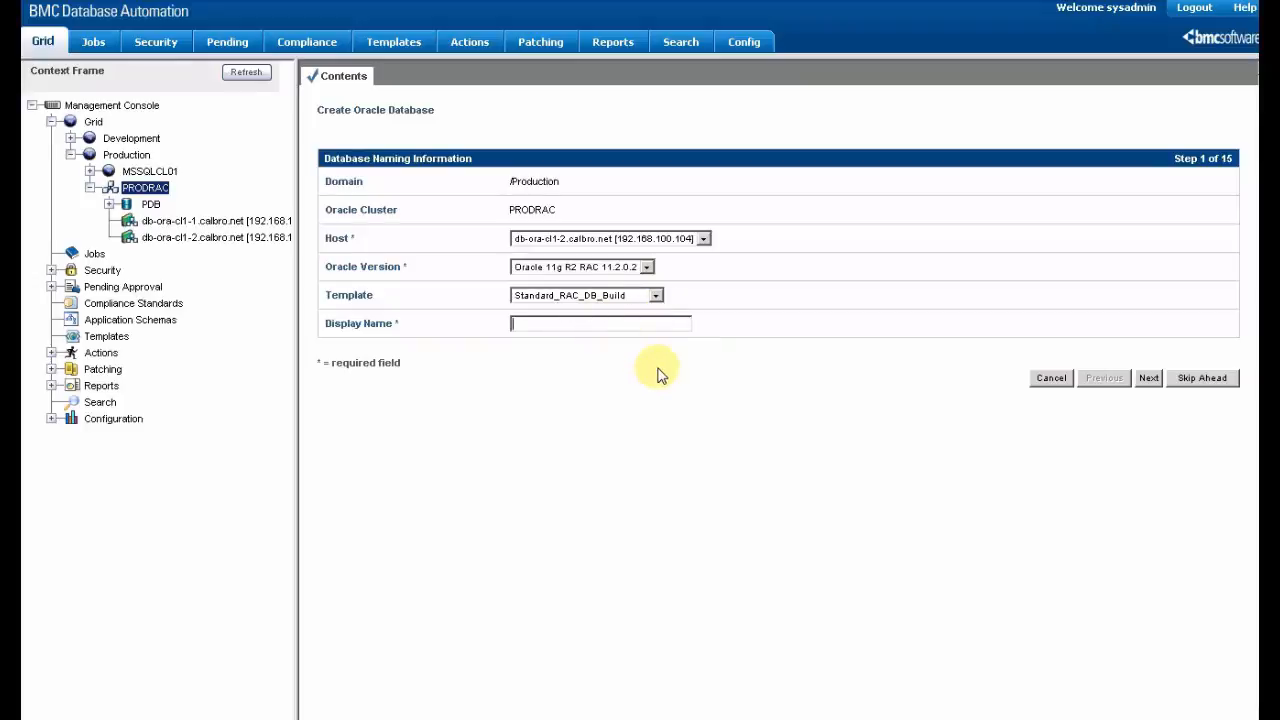
{"action": "type", "text": "OraProd2"}
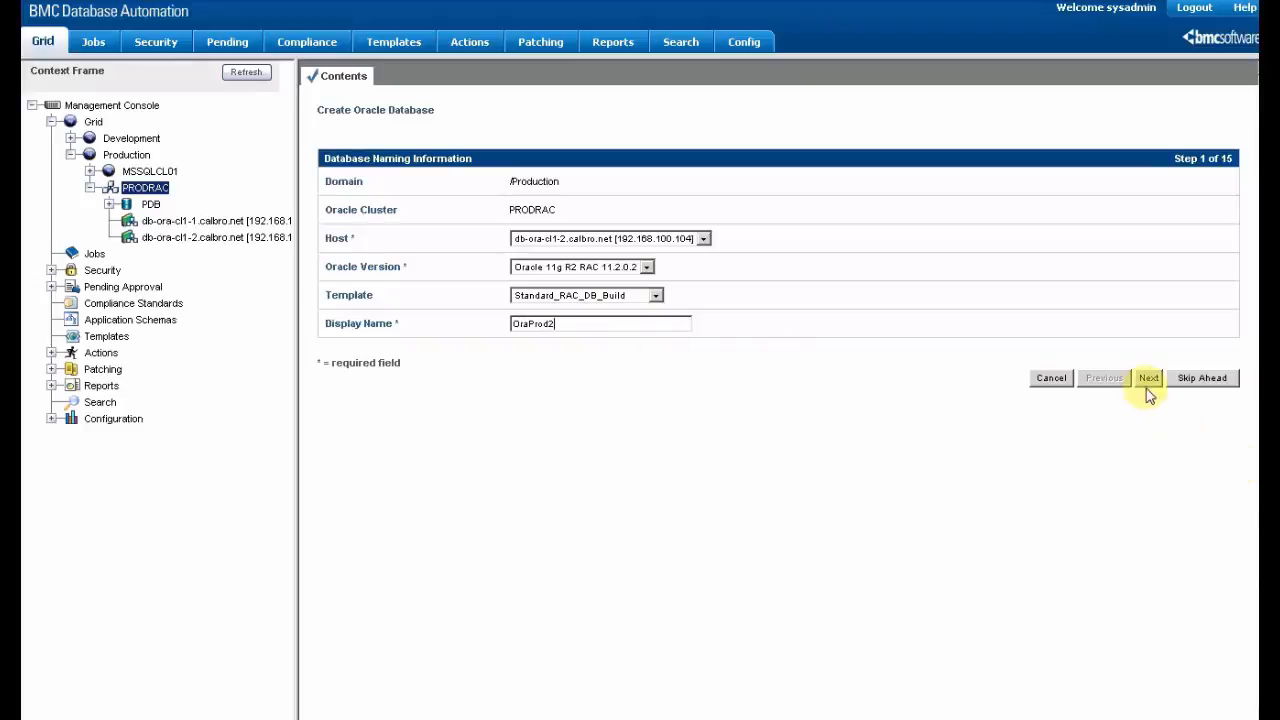
{"action": "left_click", "coordinate": [1148, 378]}
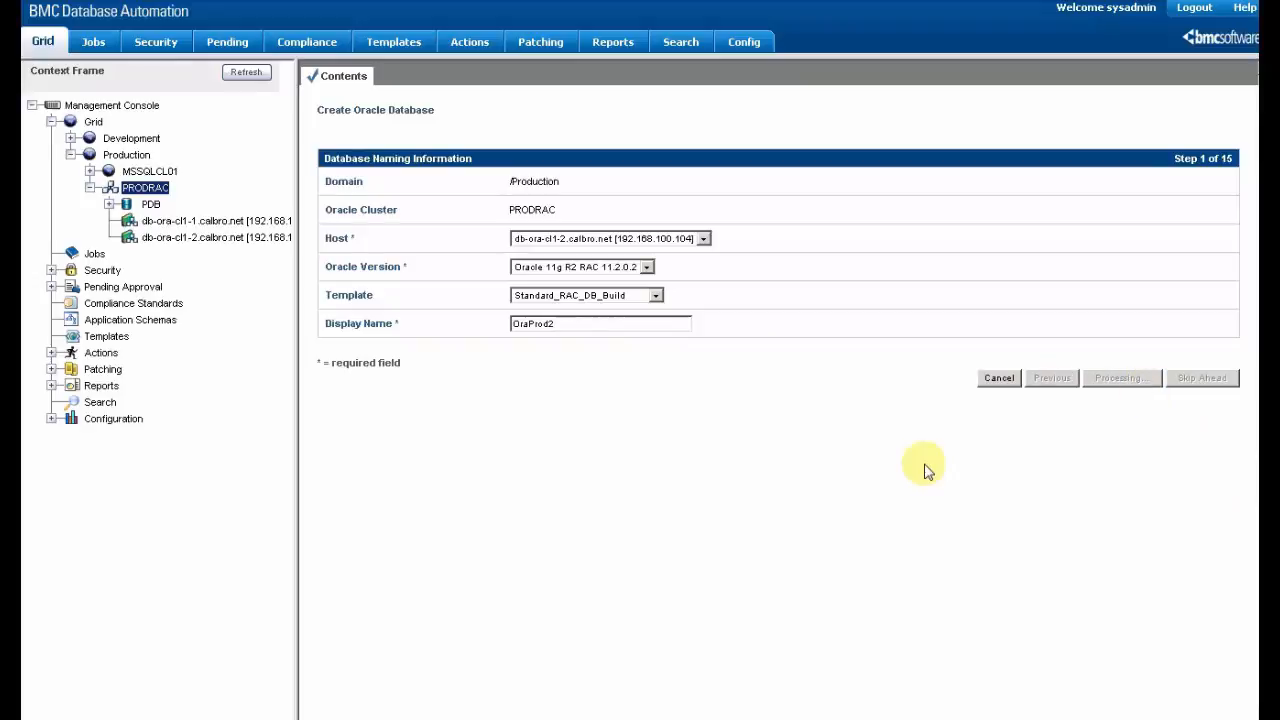
Use the existing Oracle home /app/oracle/PDB/product/11.2.0.2 and continue to Database Options.
{"action": "left_click", "coordinate": [1202, 378]}
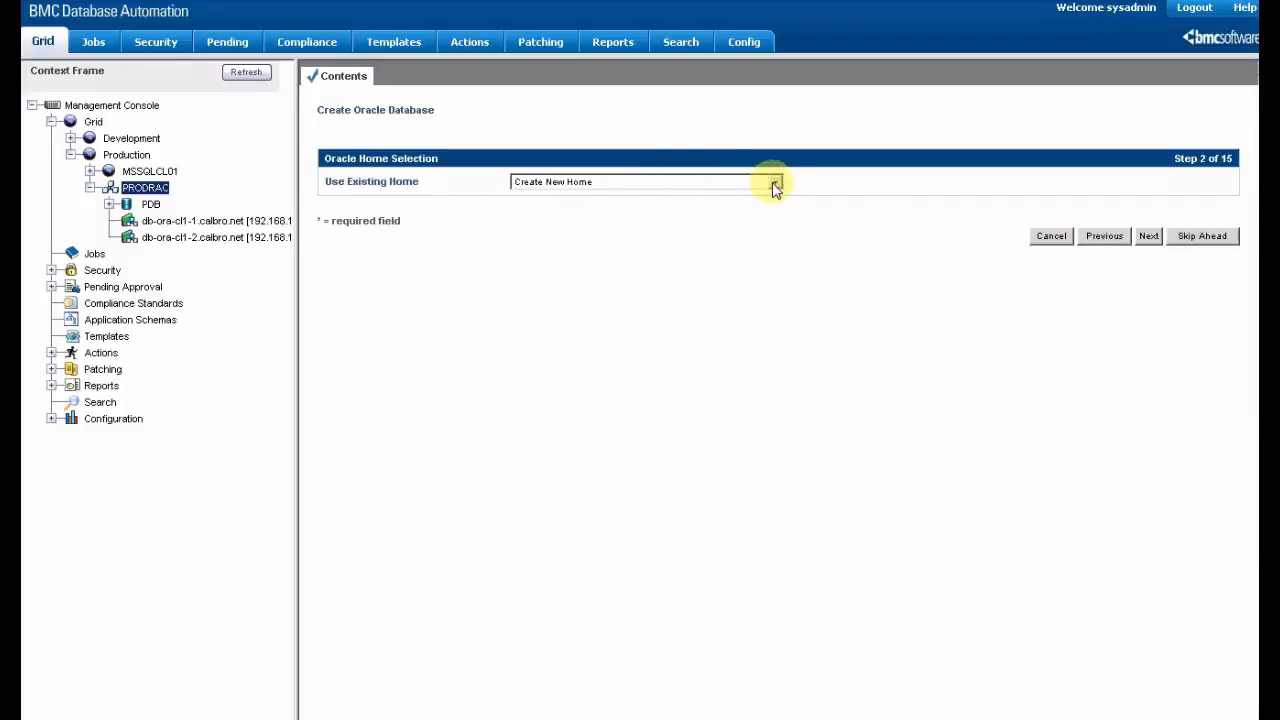
{"action": "left_click", "coordinate": [773, 181]}
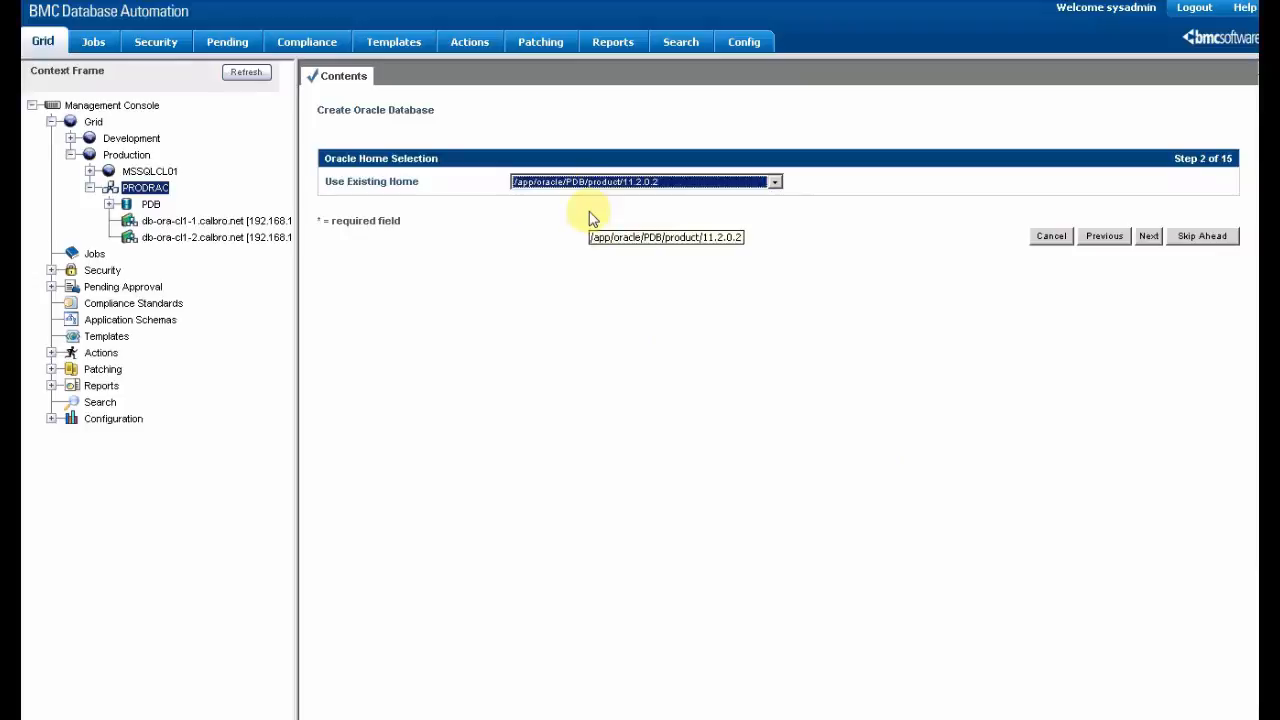
{"action": "mouse_move", "coordinate": [808, 265]}
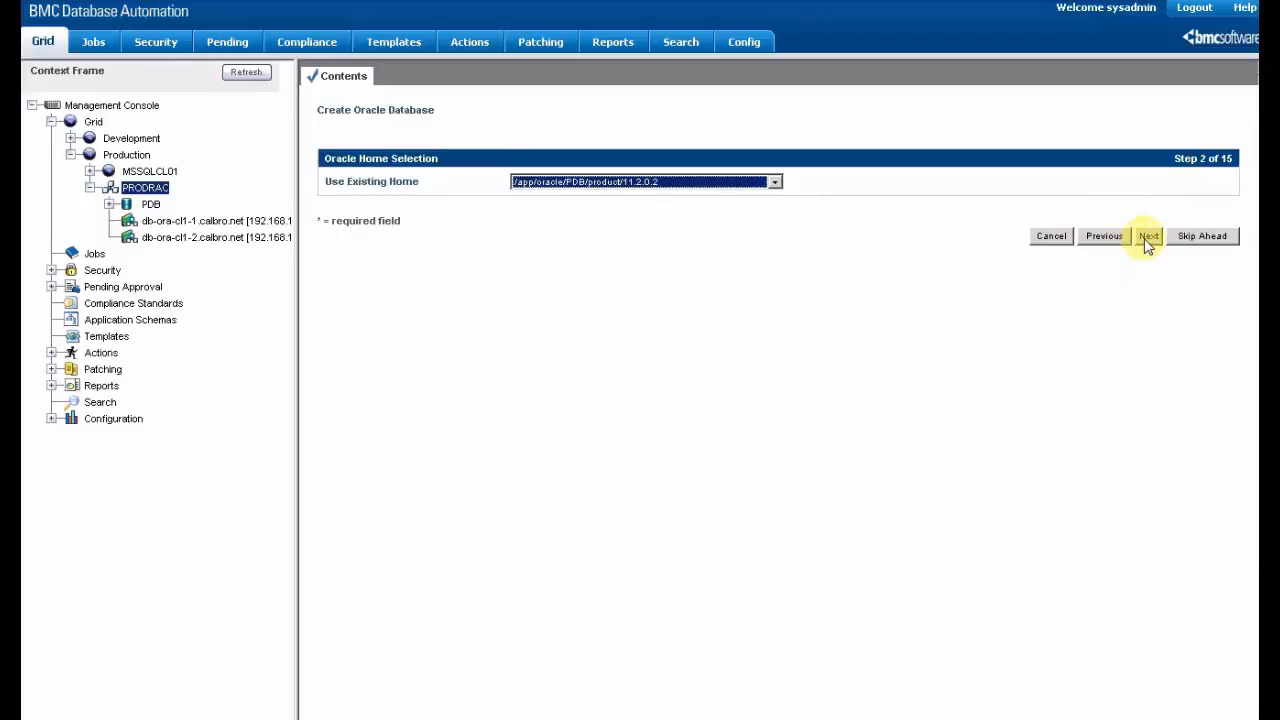
{"action": "left_click", "coordinate": [1147, 236]}
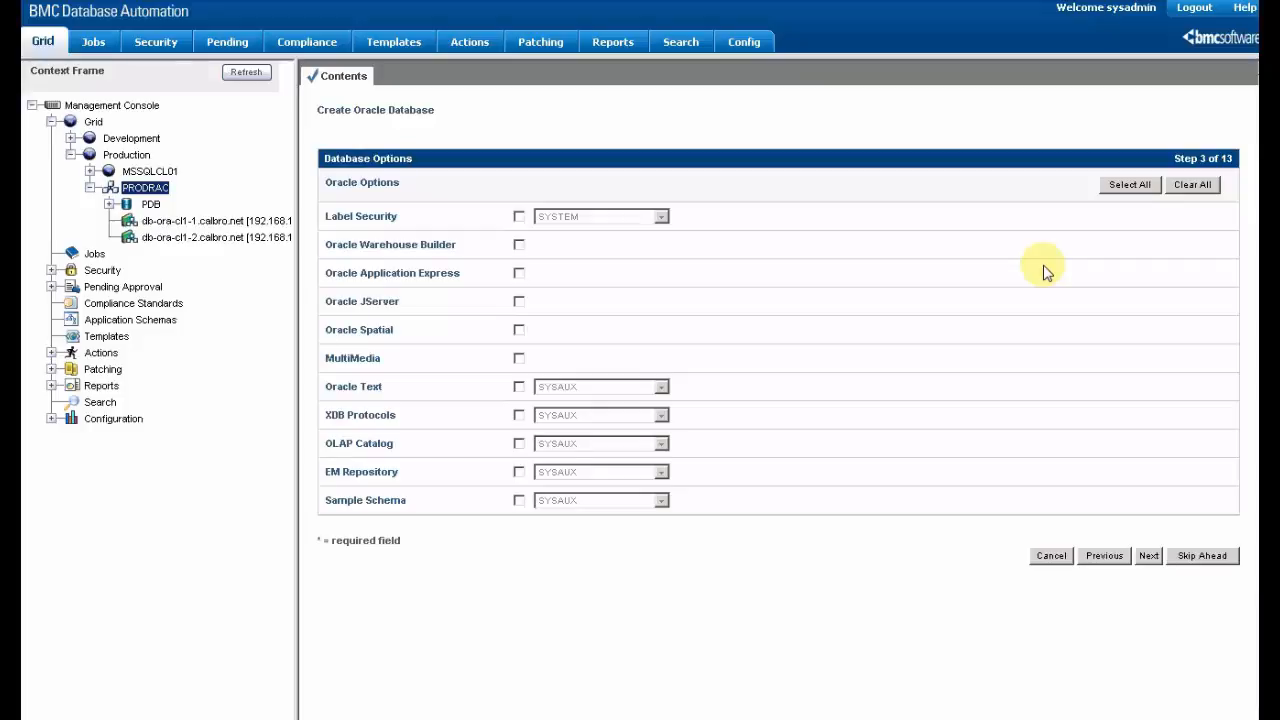
{"action": "mouse_move", "coordinate": [560, 380]}
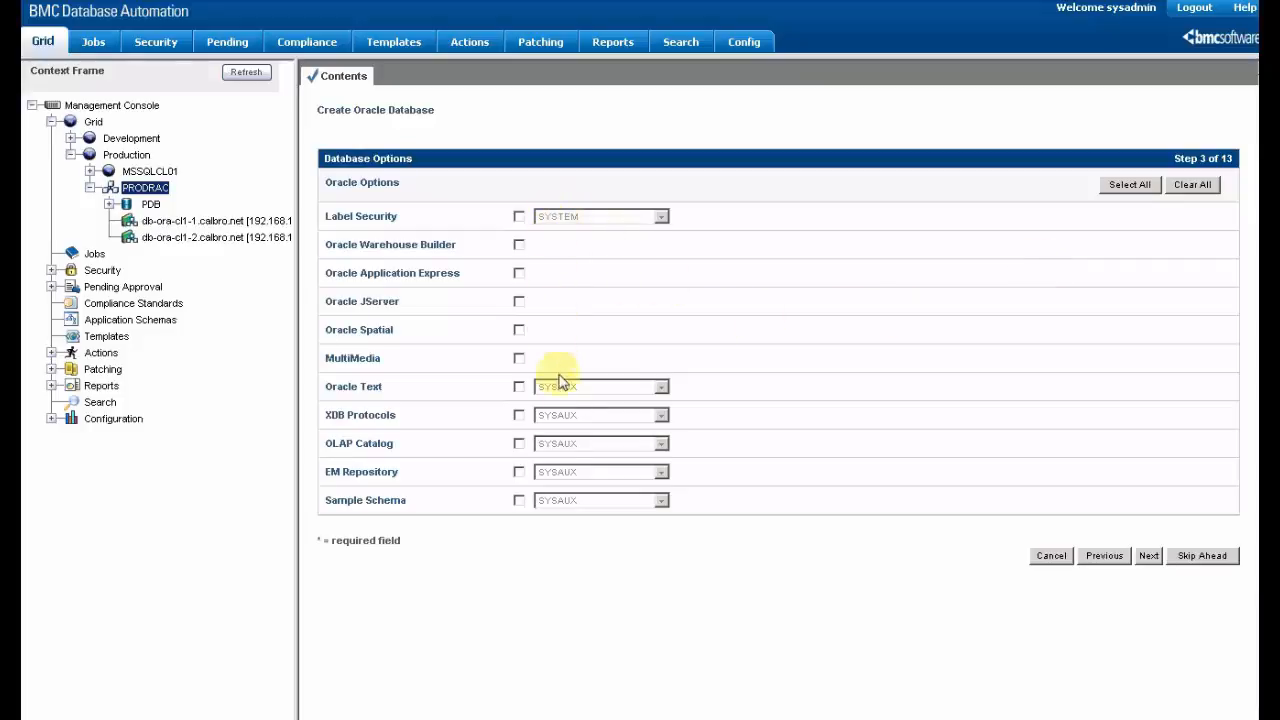
{"action": "mouse_move", "coordinate": [520, 518]}
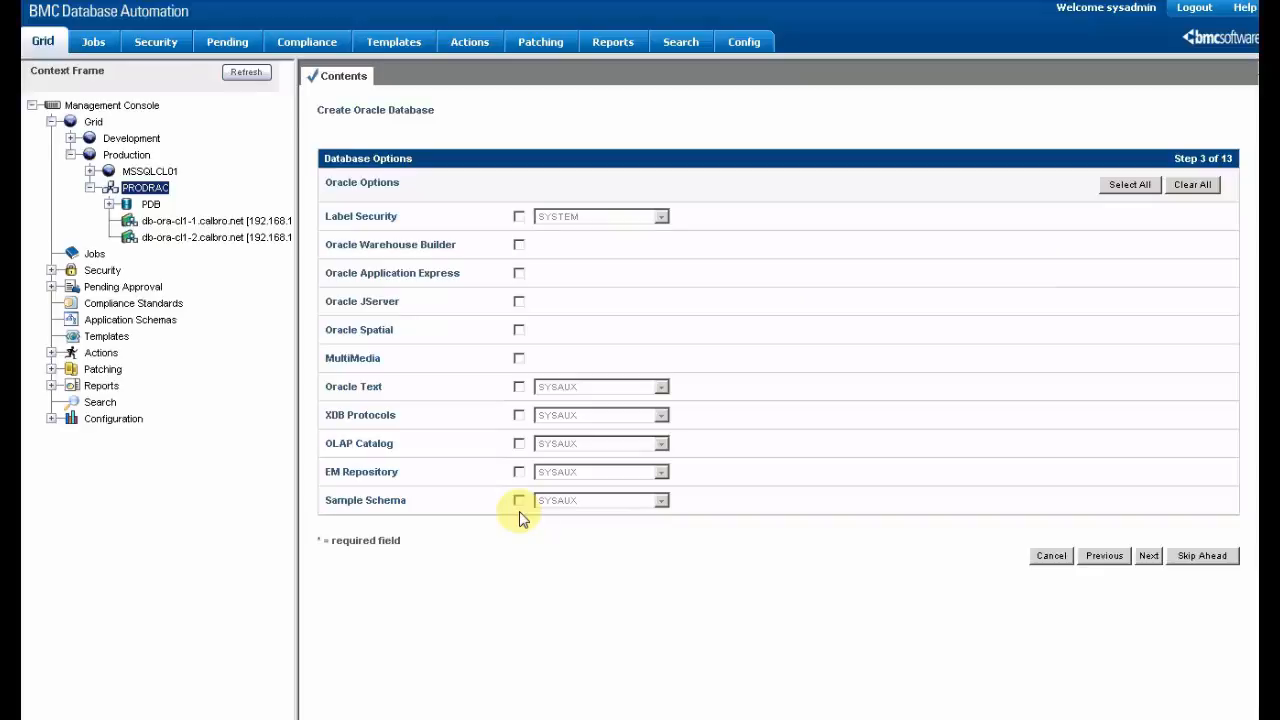
{"action": "mouse_move", "coordinate": [1075, 598]}
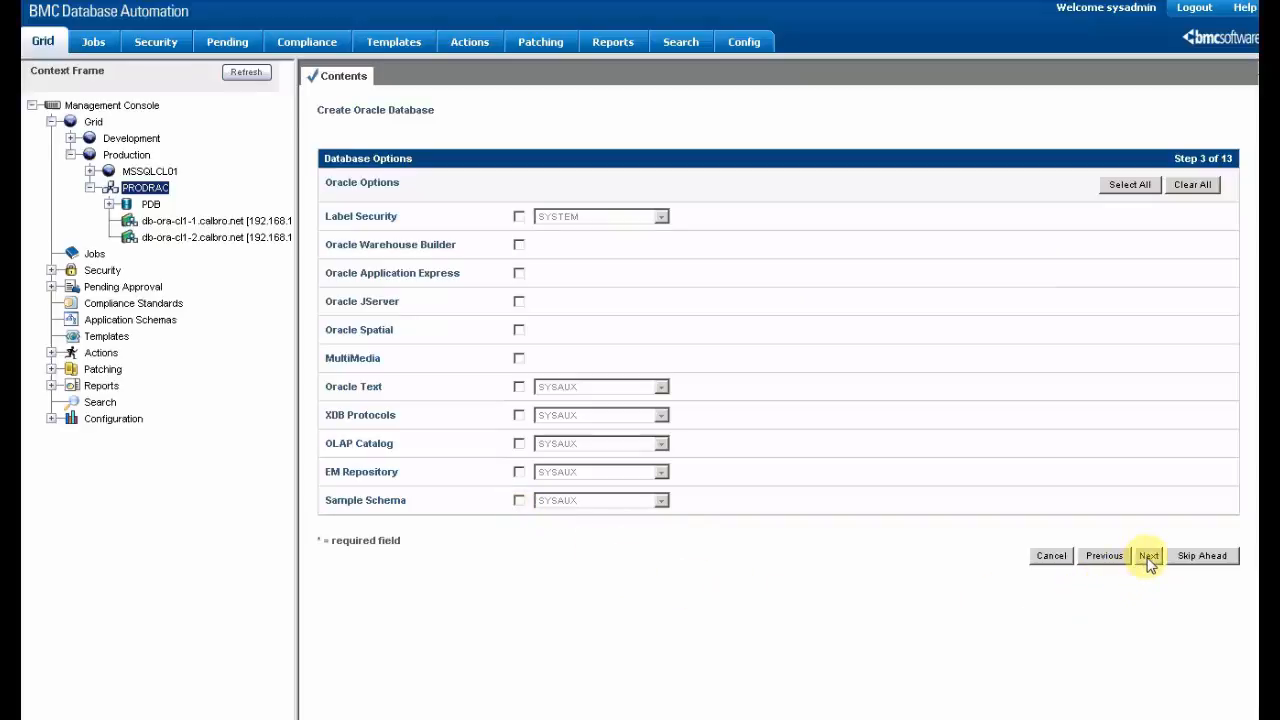
Continue past Database Options with no Oracle options selected.
{"action": "left_click", "coordinate": [1147, 555]}
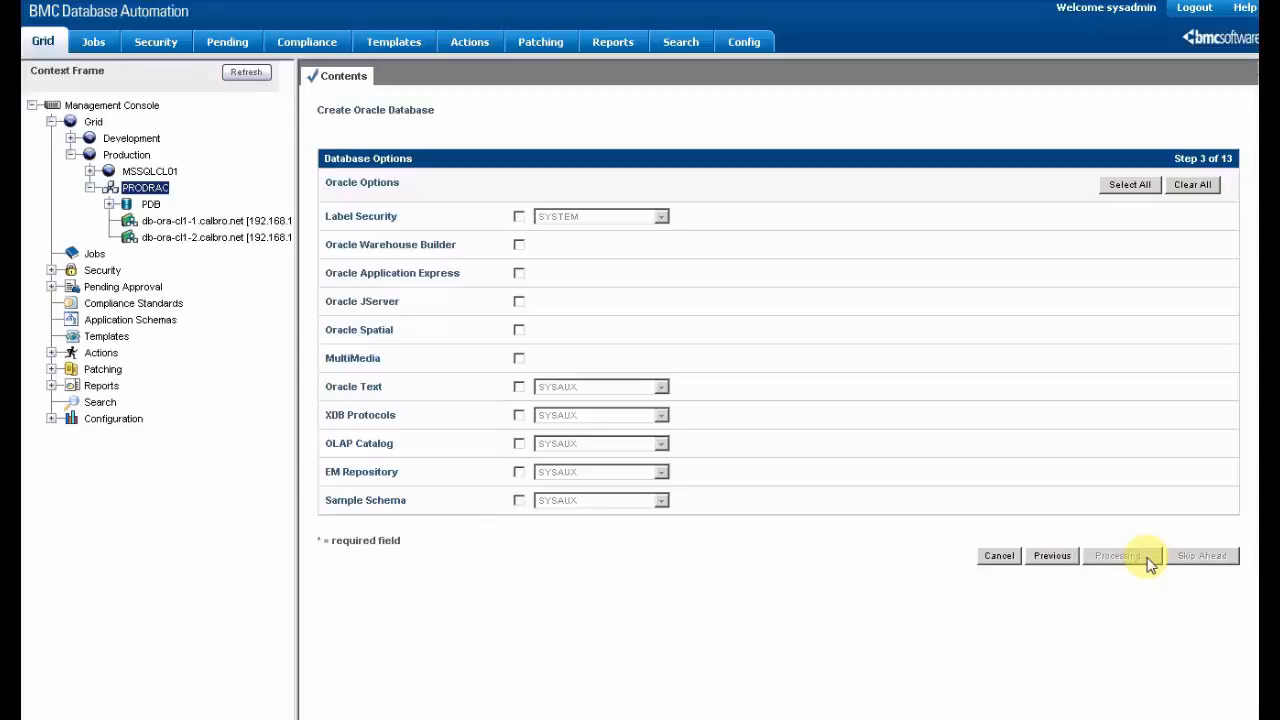
{"action": "left_click", "coordinate": [1117, 555]}
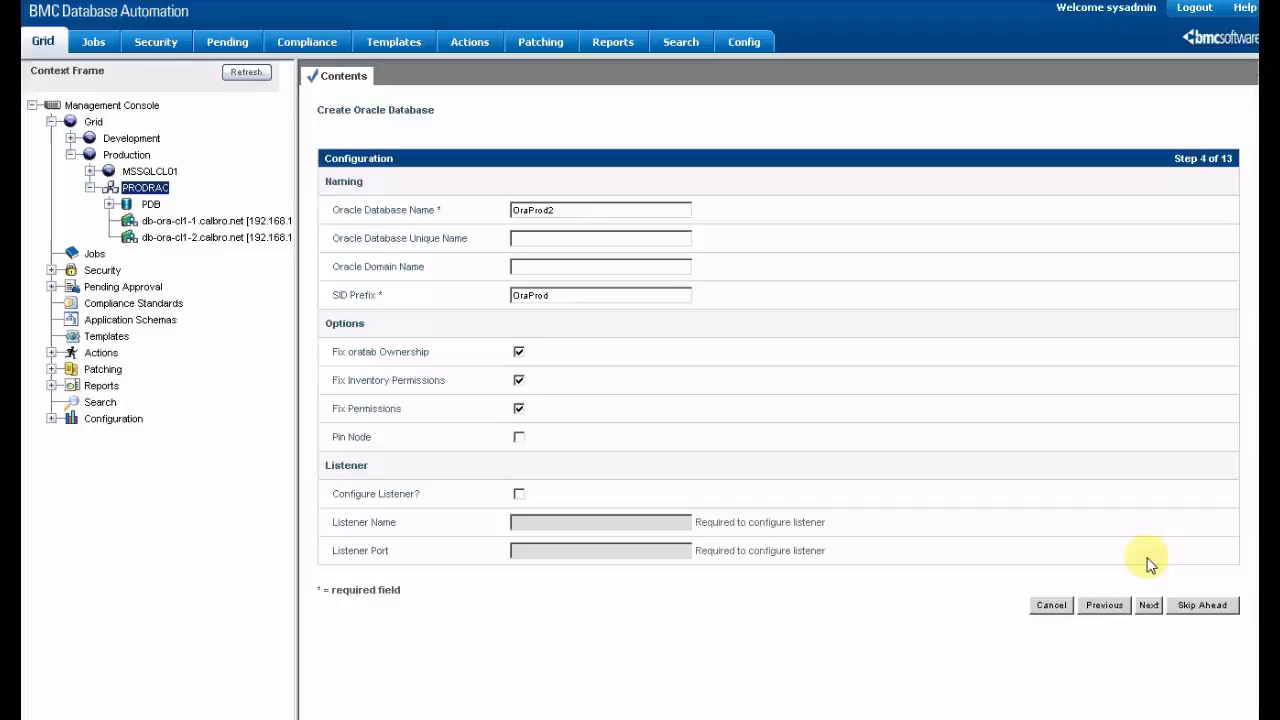
{"action": "mouse_move", "coordinate": [772, 248]}
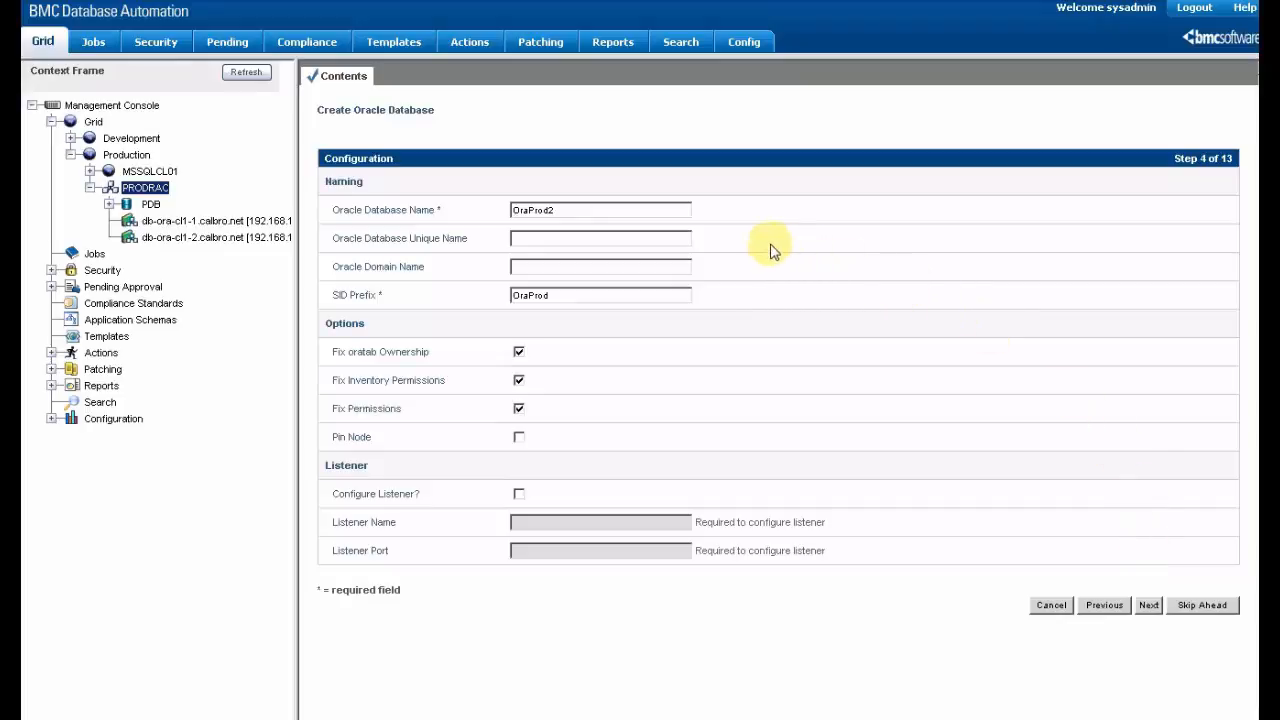
{"action": "mouse_move", "coordinate": [577, 215]}
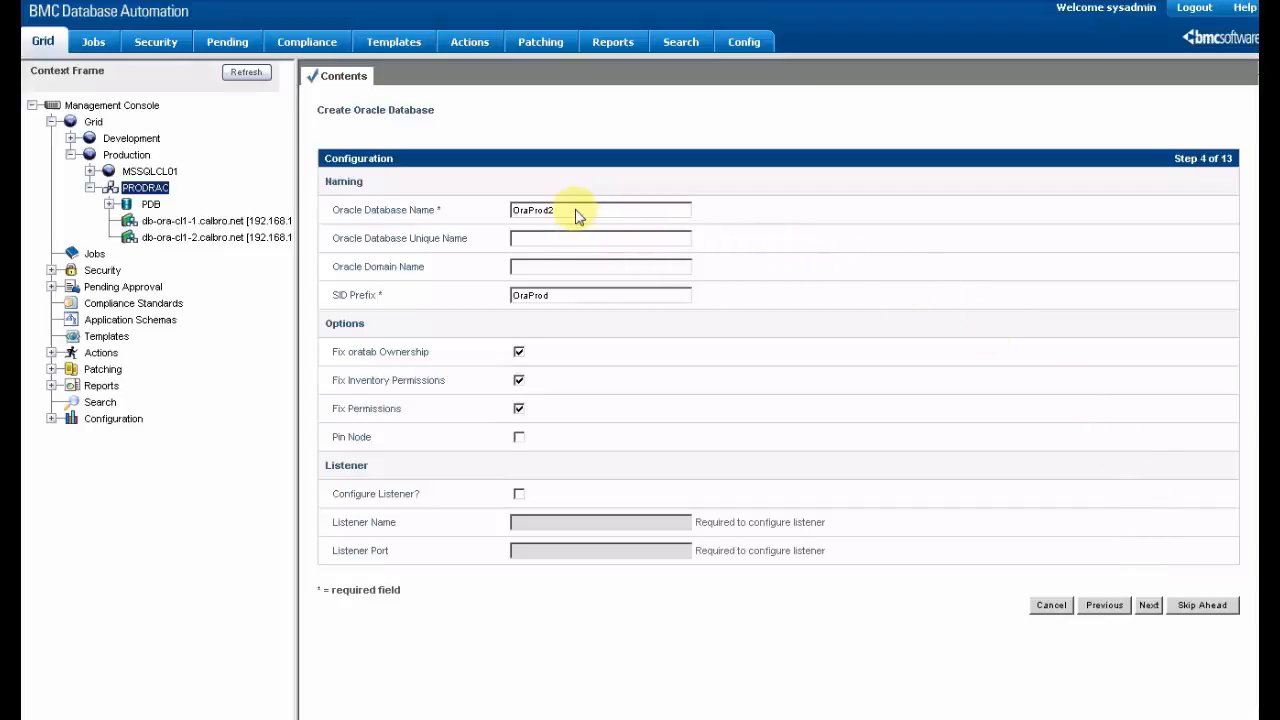
{"action": "mouse_move", "coordinate": [585, 567]}
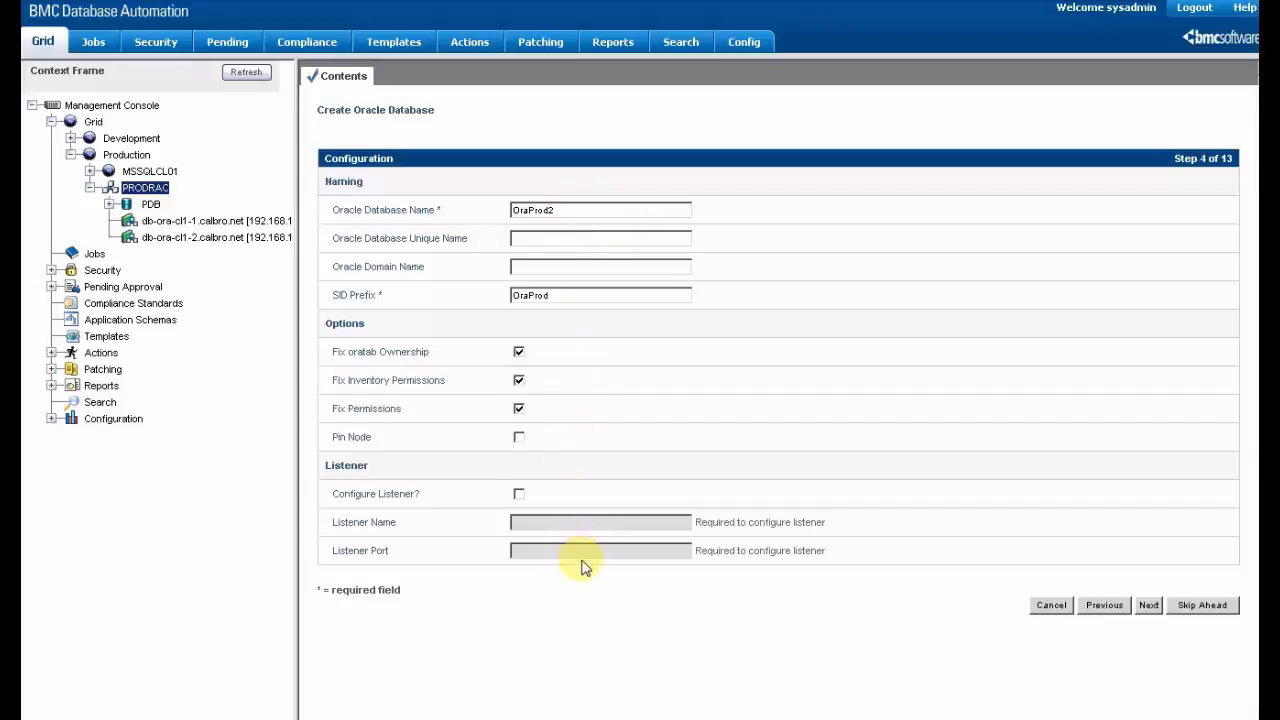
{"action": "mouse_move", "coordinate": [592, 591]}
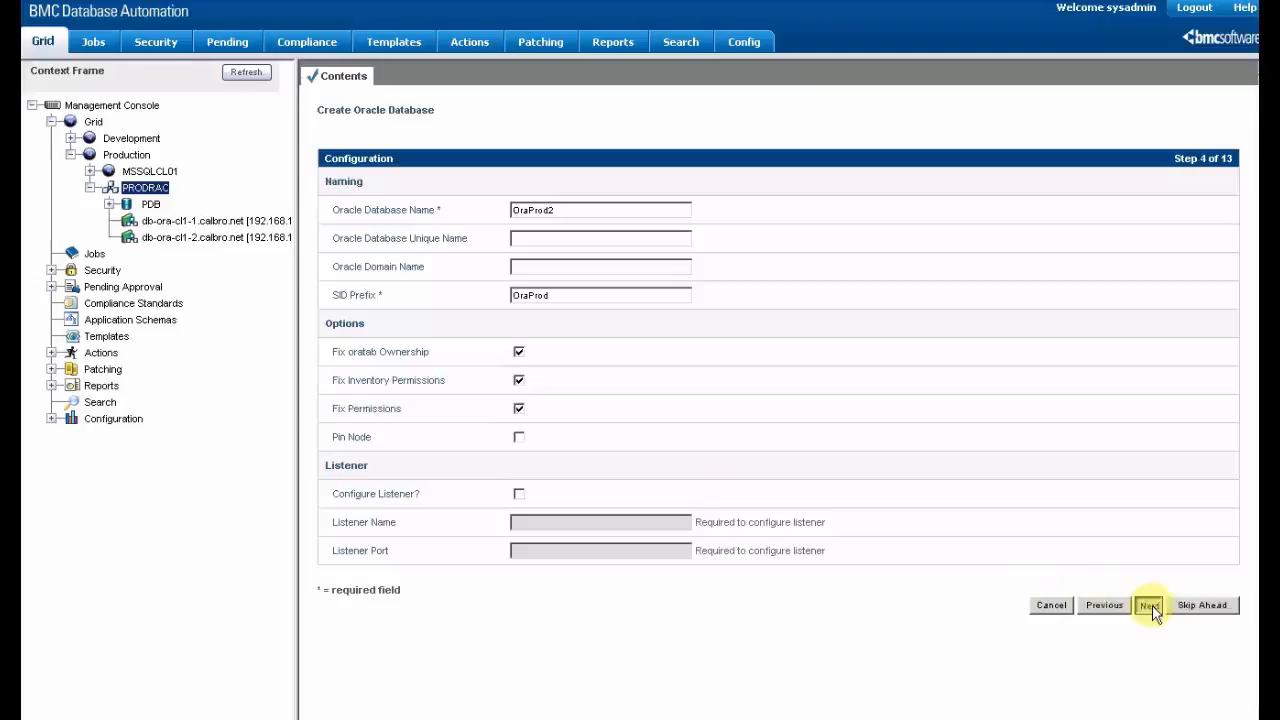
Accept the prefilled Configuration (OraProd2, SID prefix OraProd) and continue.
{"action": "left_click", "coordinate": [1148, 605]}
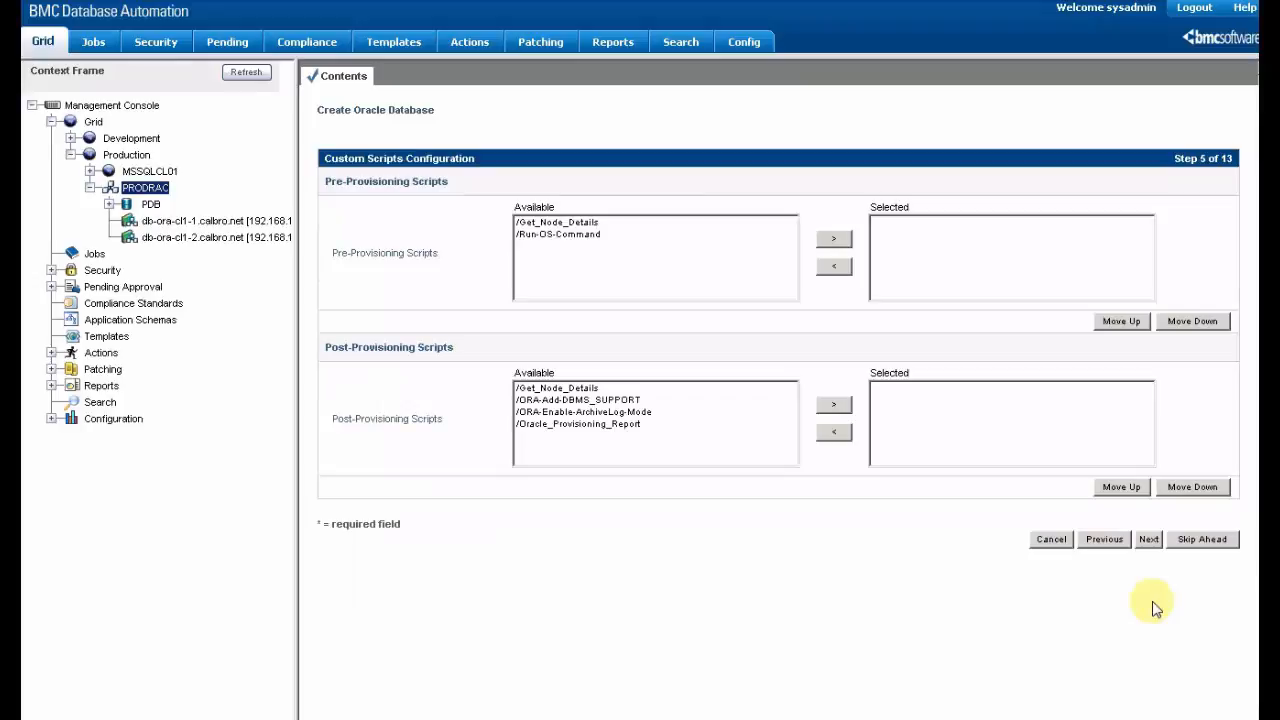
{"action": "mouse_move", "coordinate": [914, 524]}
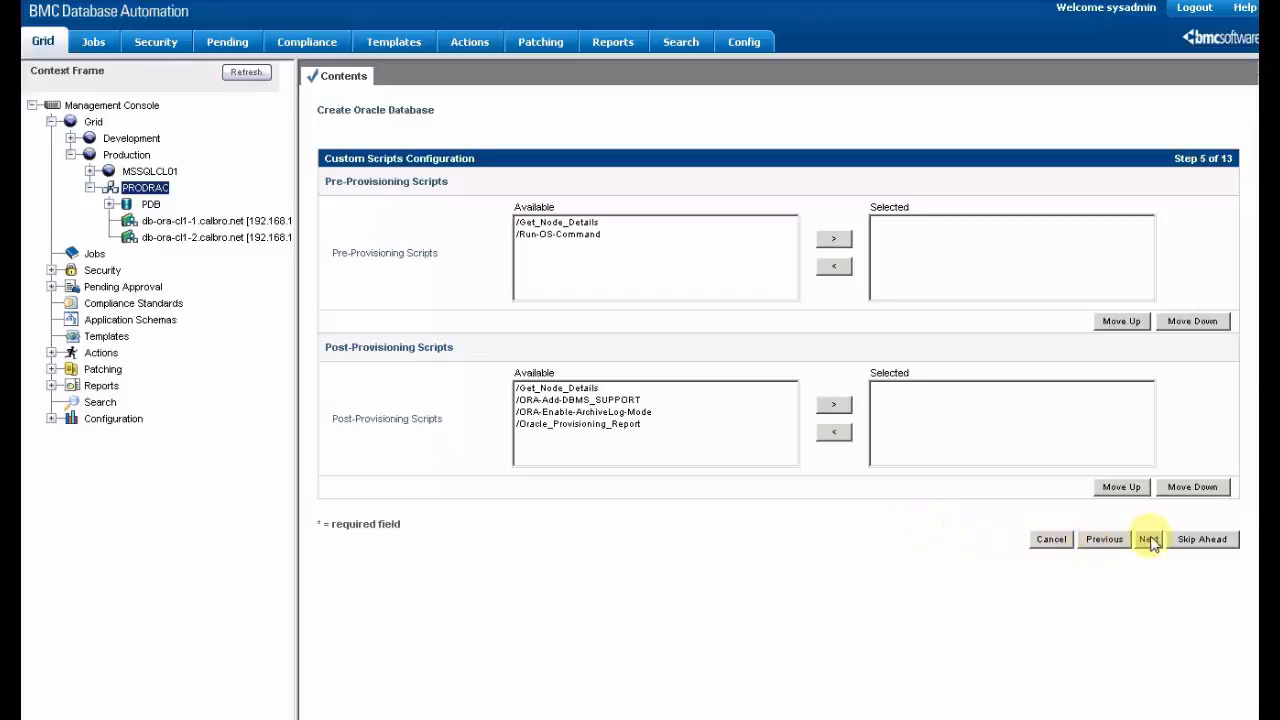
Continue past Custom Scripts Configuration with no pre- or post-provisioning scripts.
{"action": "left_click", "coordinate": [1148, 539]}
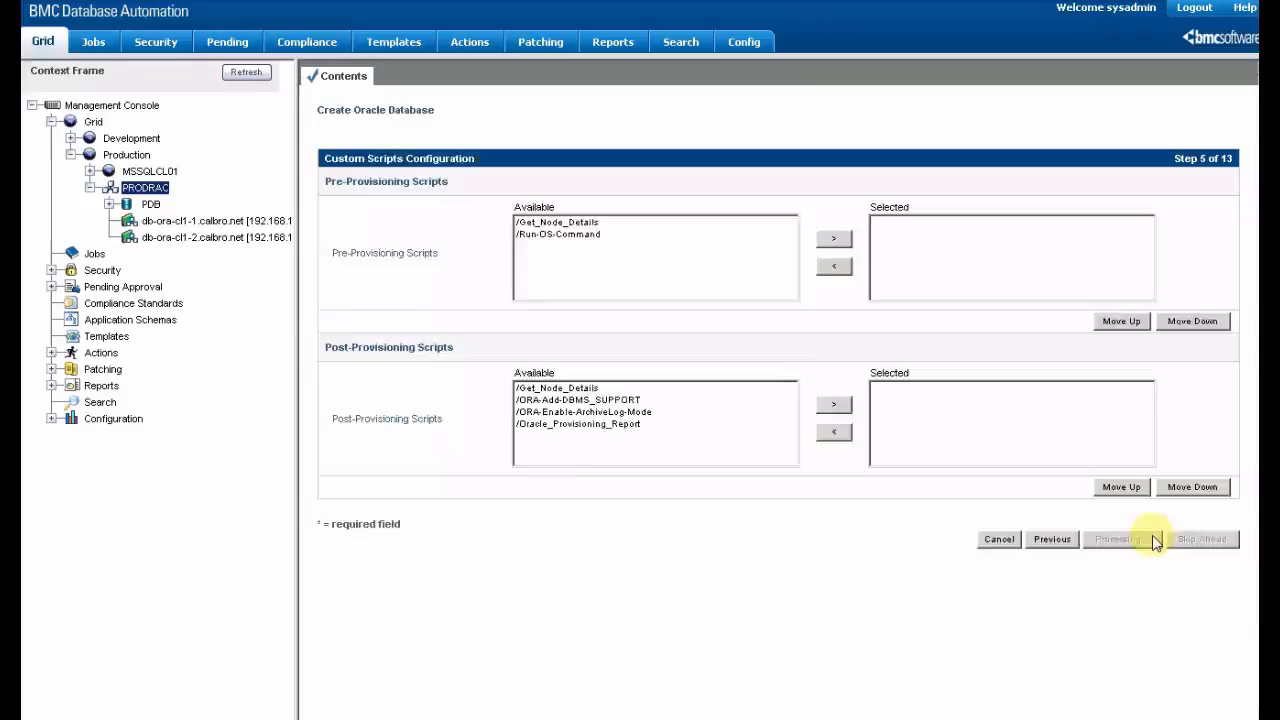
{"action": "left_click", "coordinate": [1116, 539]}
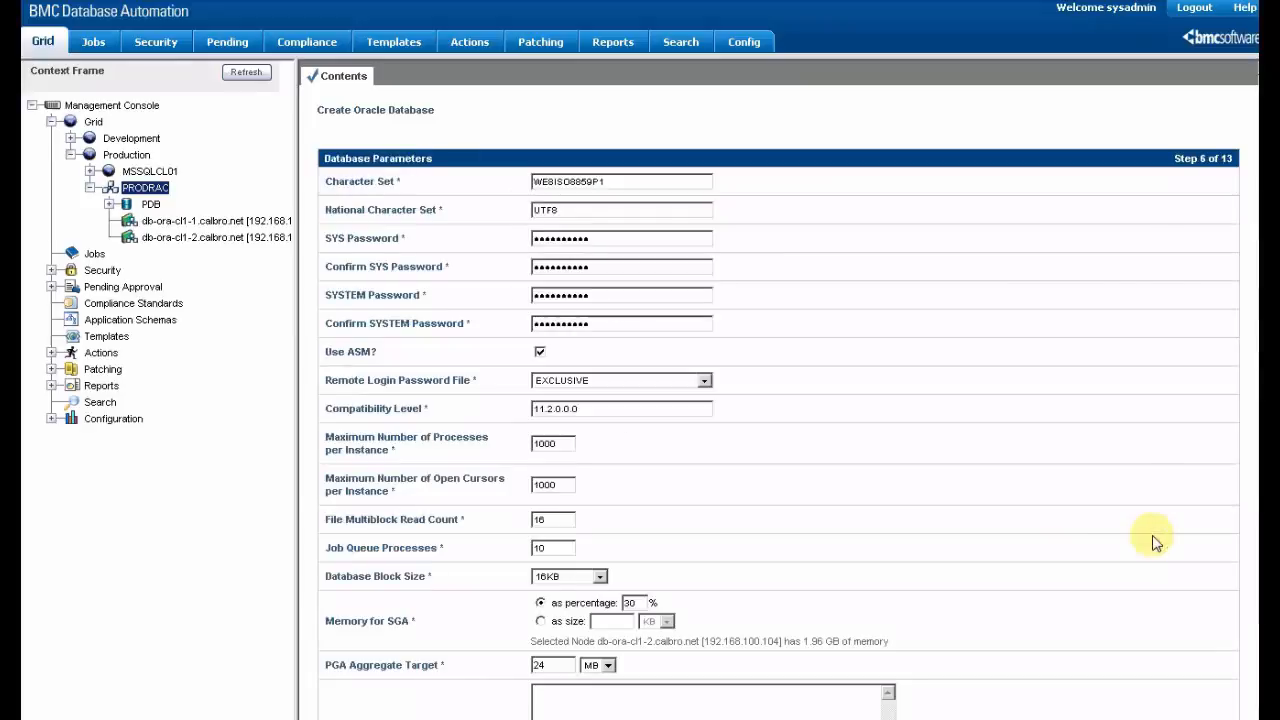
{"action": "mouse_move", "coordinate": [925, 488]}
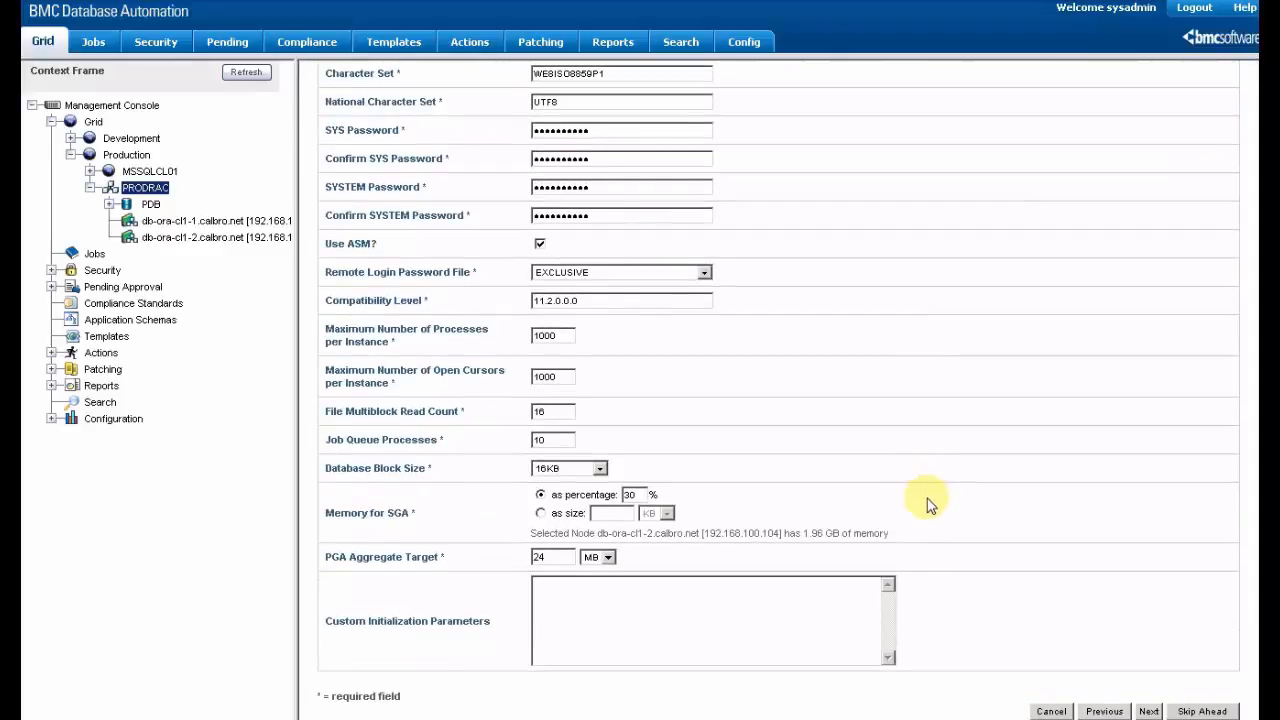
{"action": "mouse_move", "coordinate": [932, 498]}
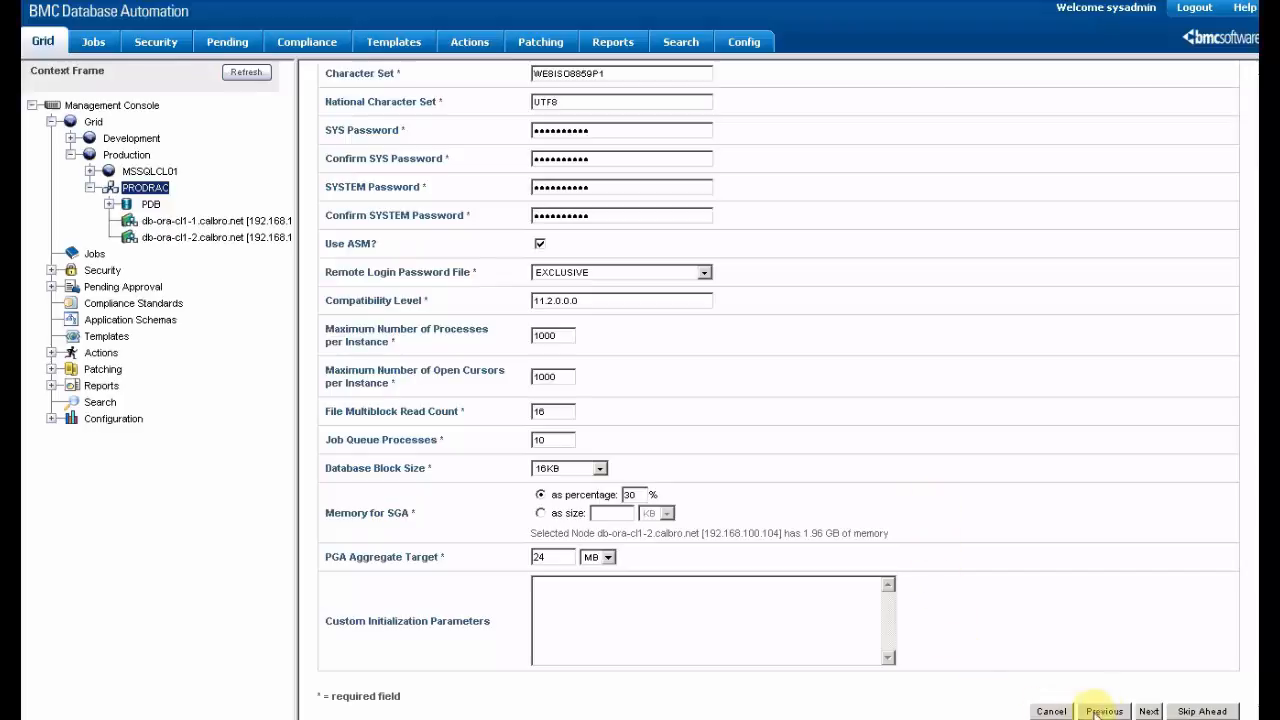
Accept the default Database Parameters and continue to ASM Storage.
{"action": "left_click", "coordinate": [1148, 711]}
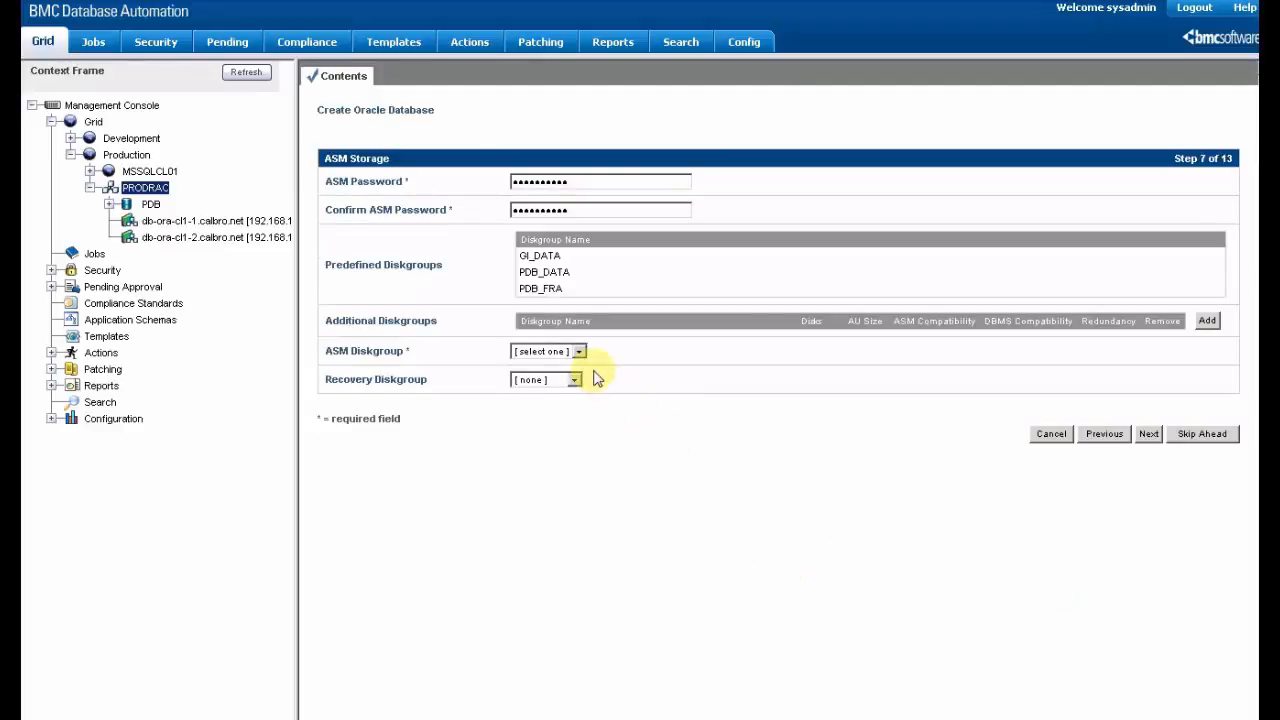
Set PDB_DATA as the ASM diskgroup with no recovery diskgroup and continue.
{"action": "left_click", "coordinate": [577, 351]}
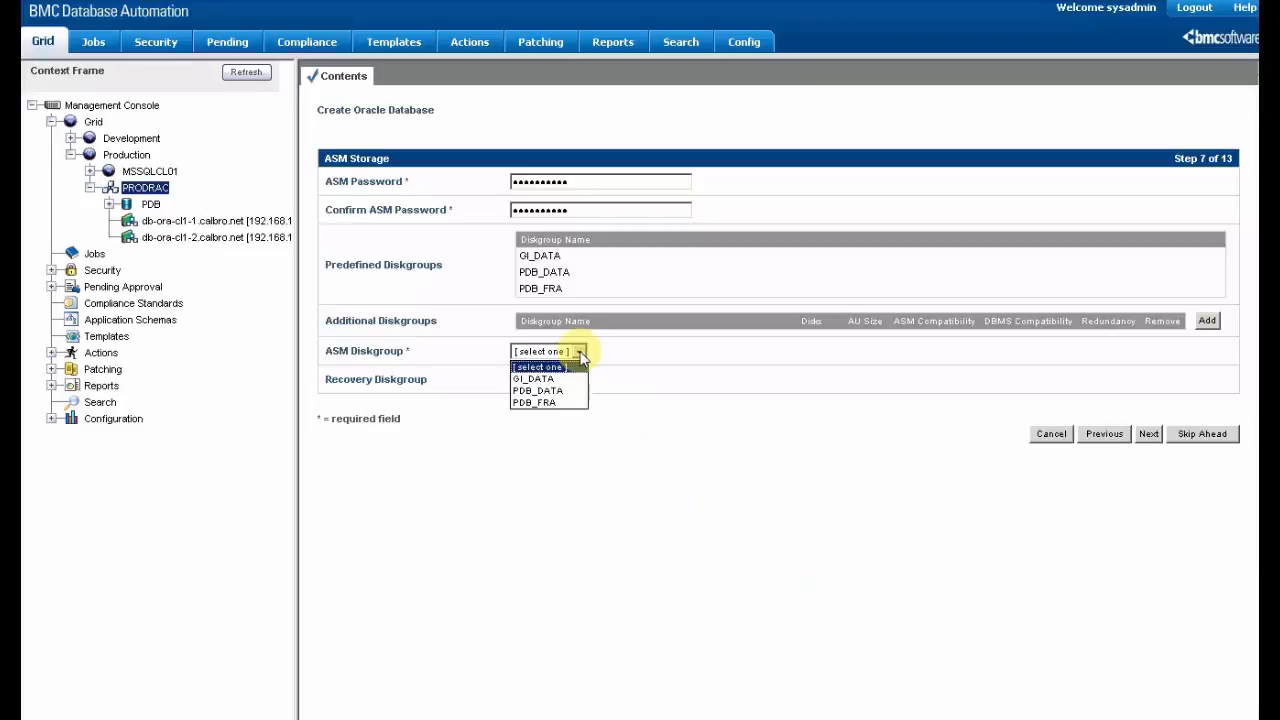
{"action": "mouse_move", "coordinate": [540, 379]}
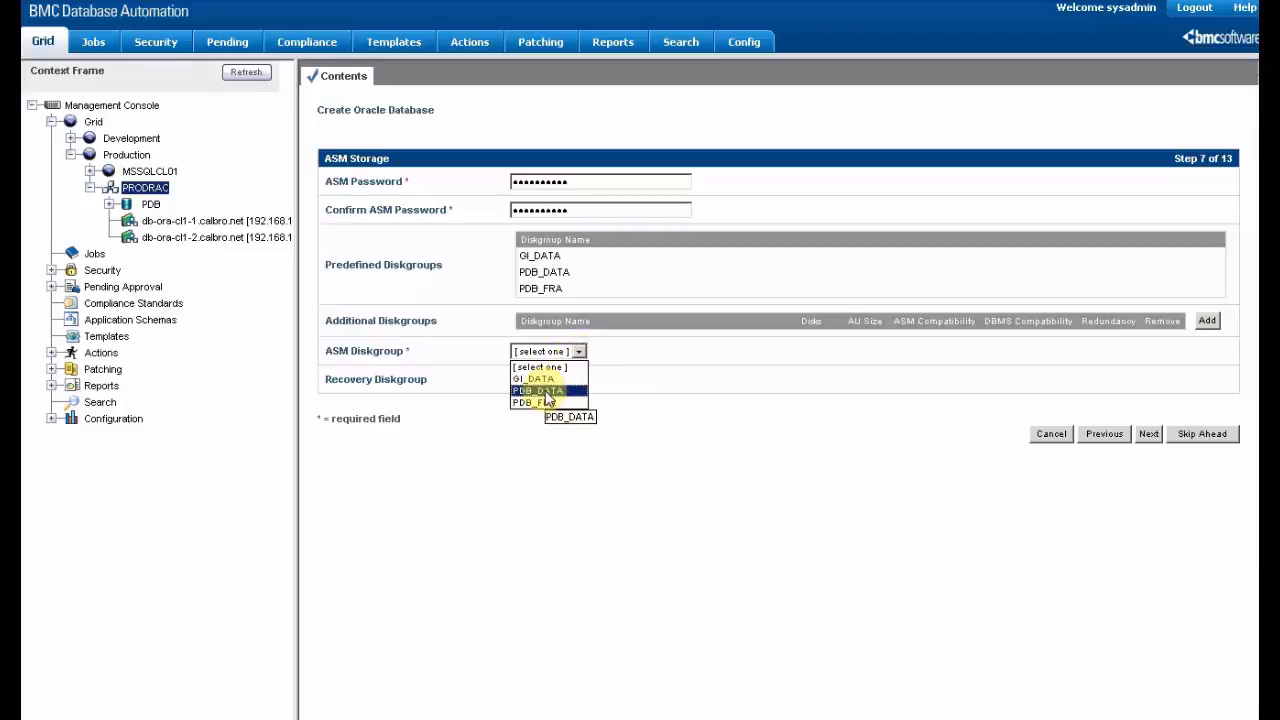
{"action": "left_click", "coordinate": [539, 389]}
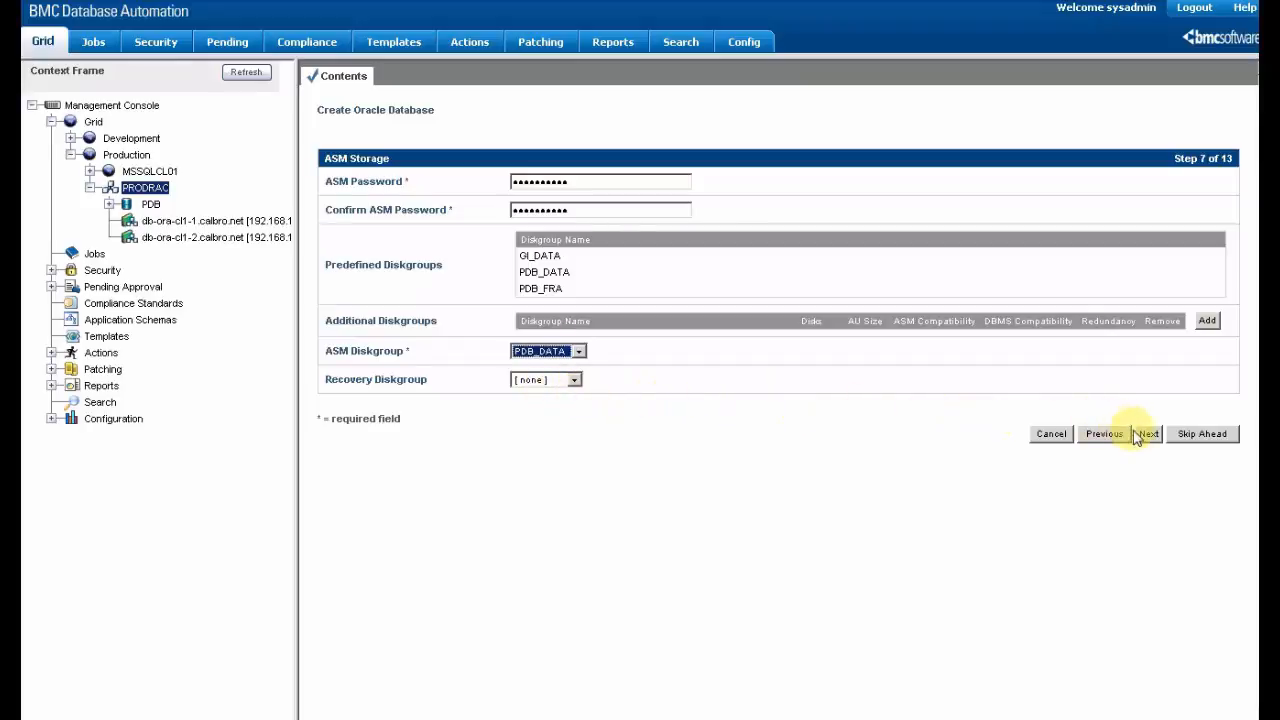
{"action": "left_click", "coordinate": [1146, 433]}
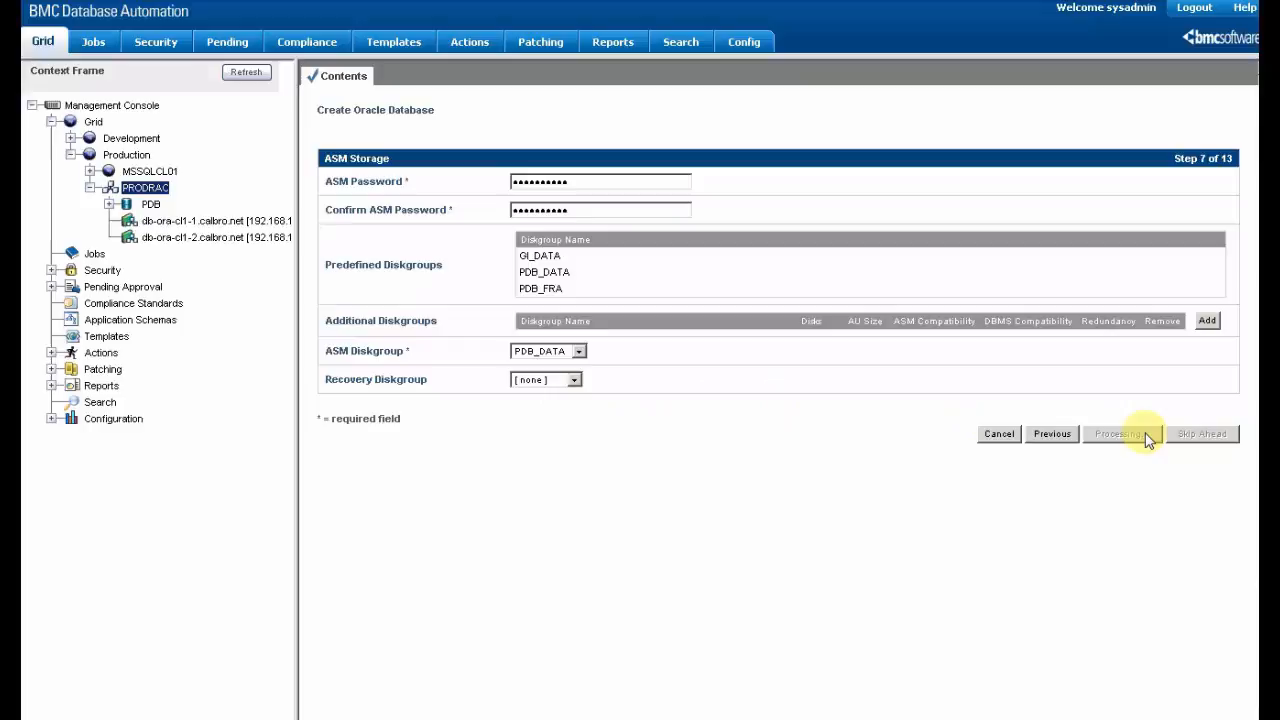
{"action": "left_click", "coordinate": [1120, 433]}
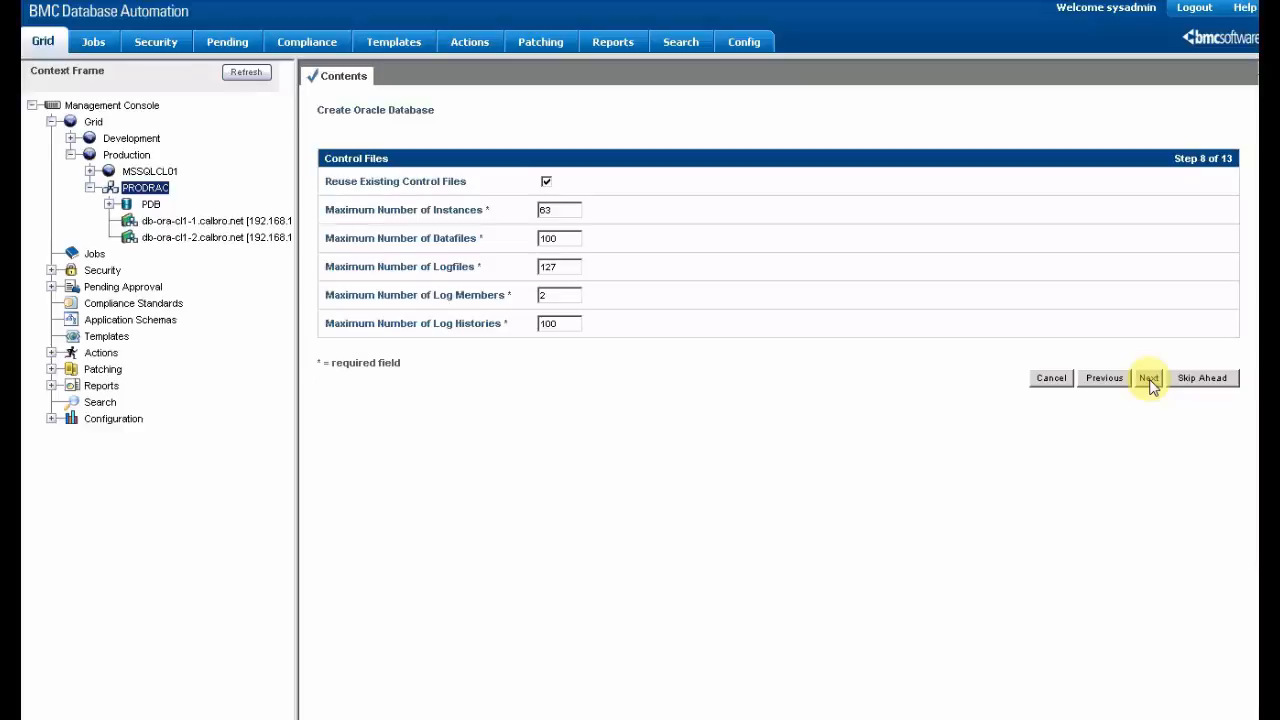
Accept the default Control Files, Directories and Tablespaces steps to reach Redo Logs.
{"action": "left_click", "coordinate": [1148, 378]}
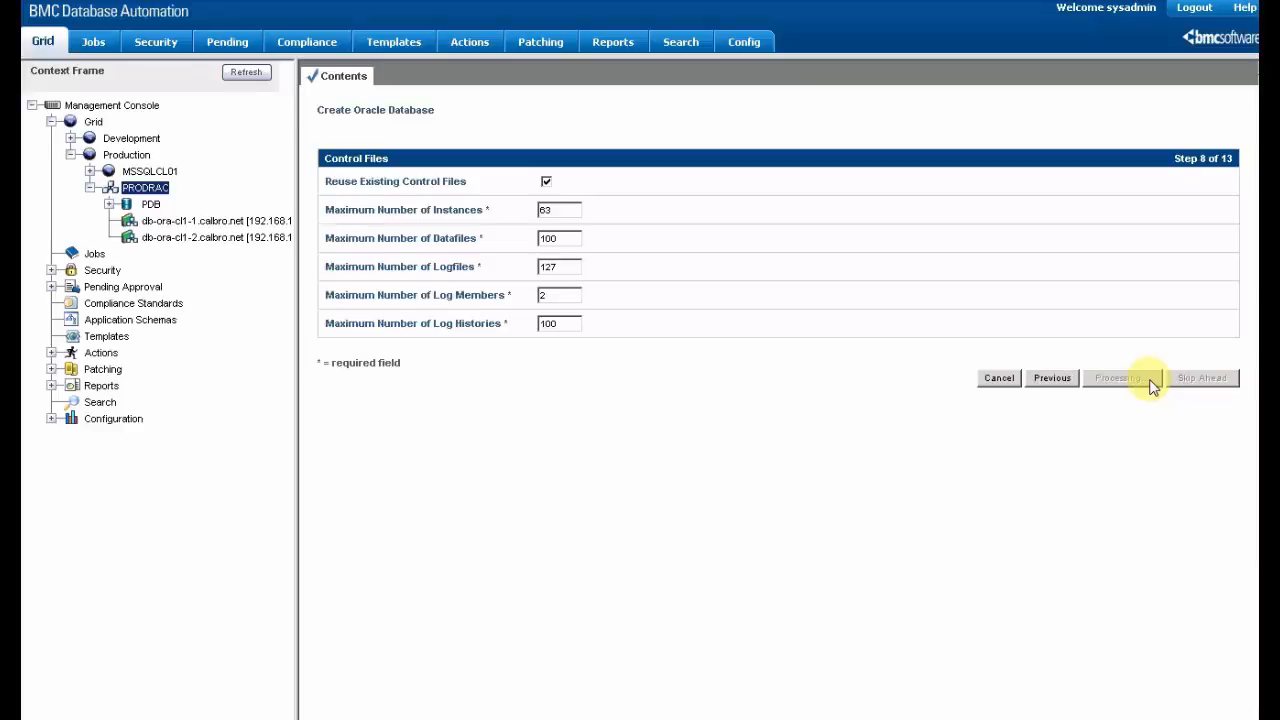
{"action": "left_click", "coordinate": [1114, 377]}
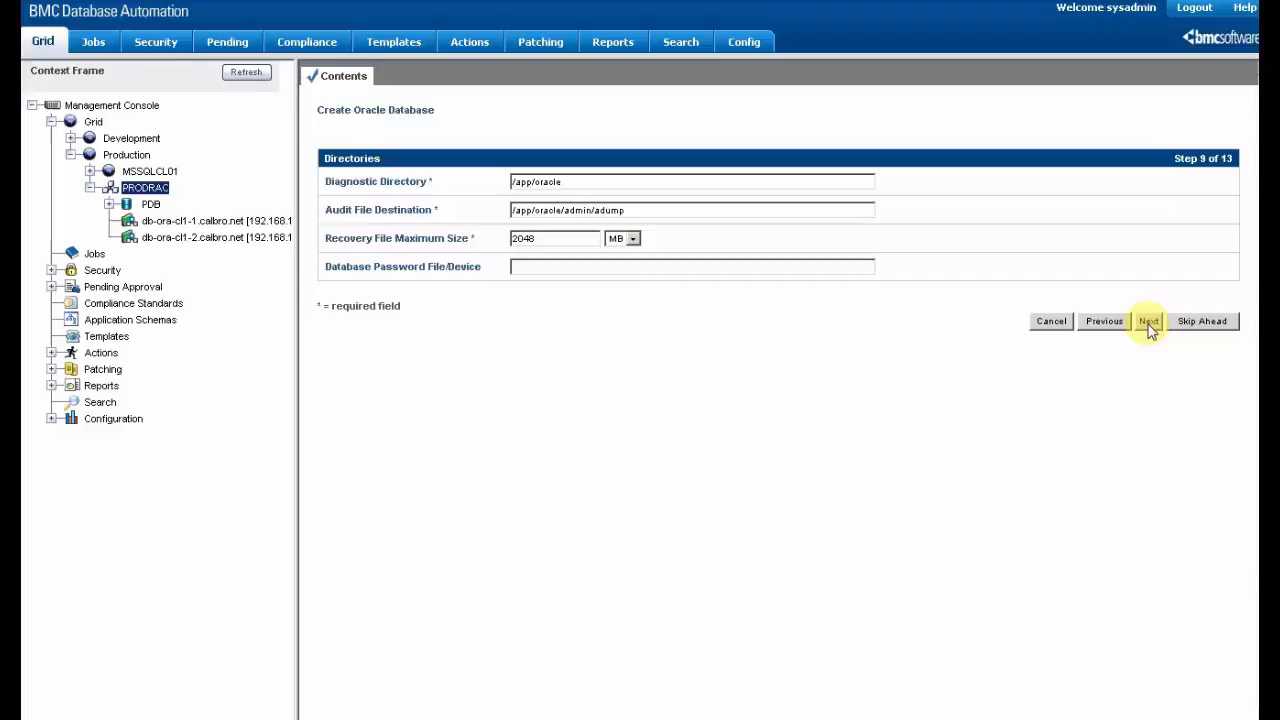
{"action": "left_click", "coordinate": [1148, 321]}
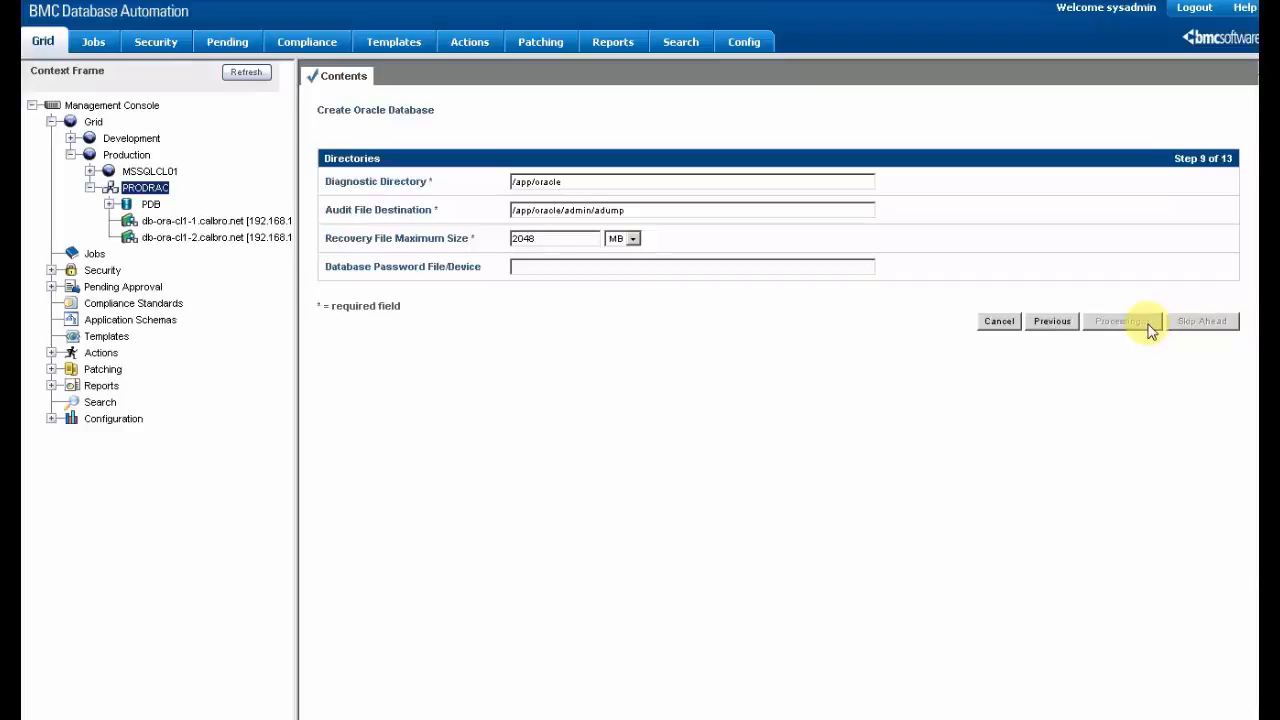
{"action": "left_click", "coordinate": [1117, 321]}
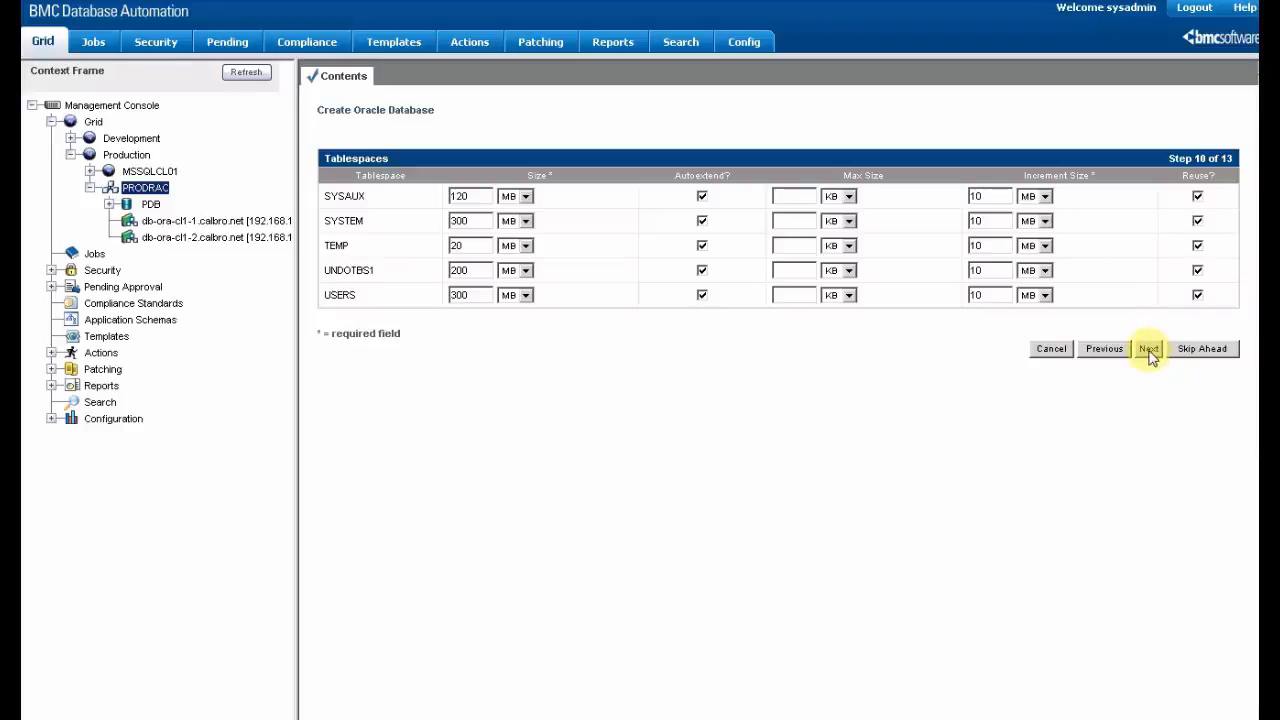
{"action": "left_click", "coordinate": [1148, 348]}
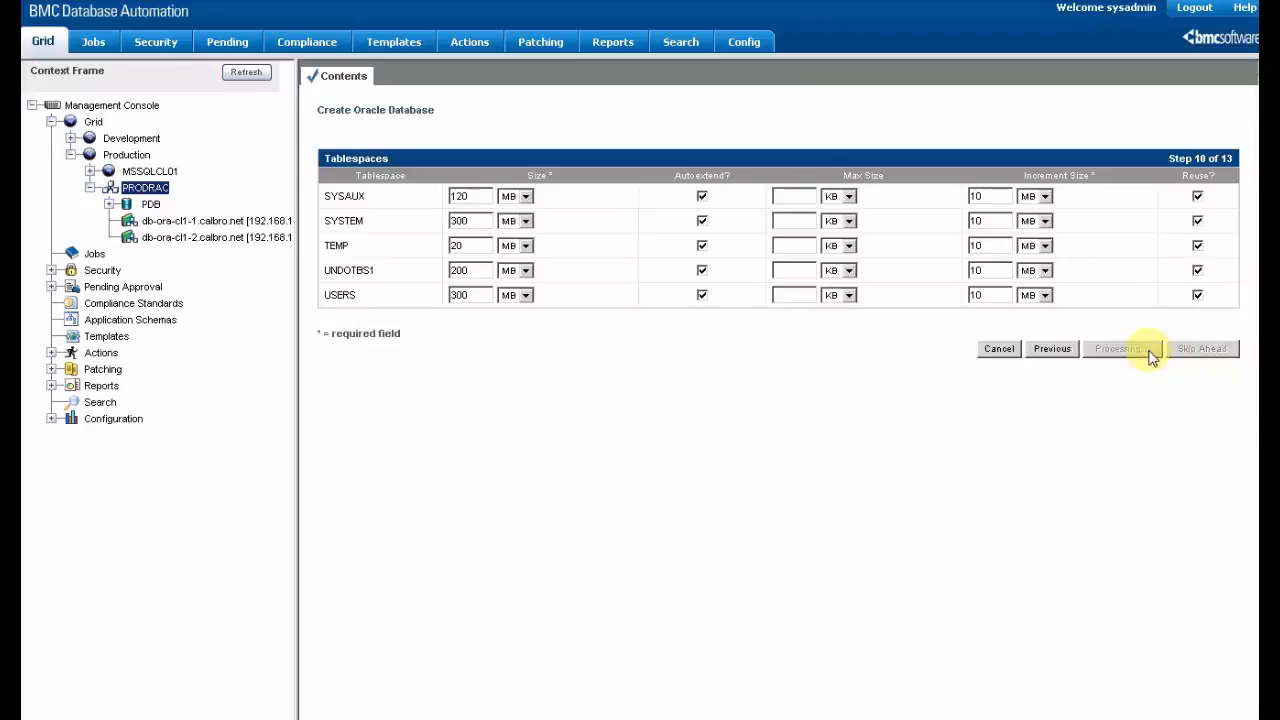
{"action": "left_click", "coordinate": [1116, 348]}
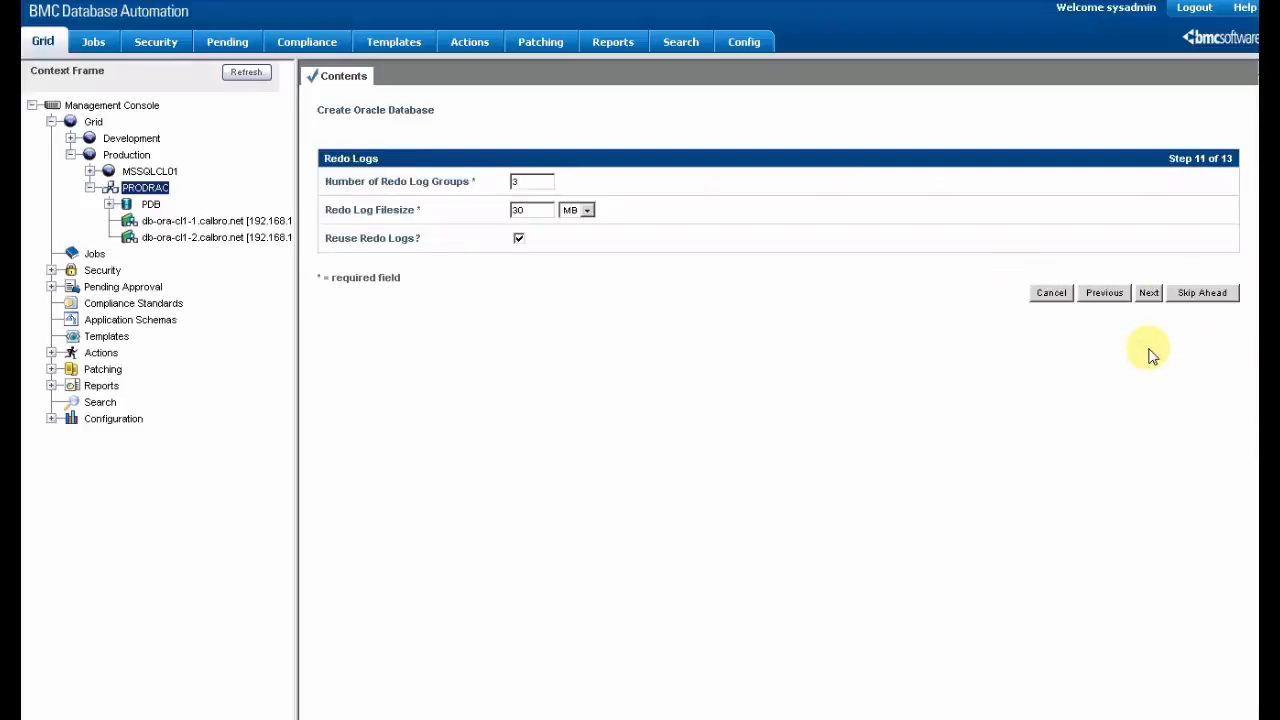
{"action": "mouse_move", "coordinate": [1157, 335]}
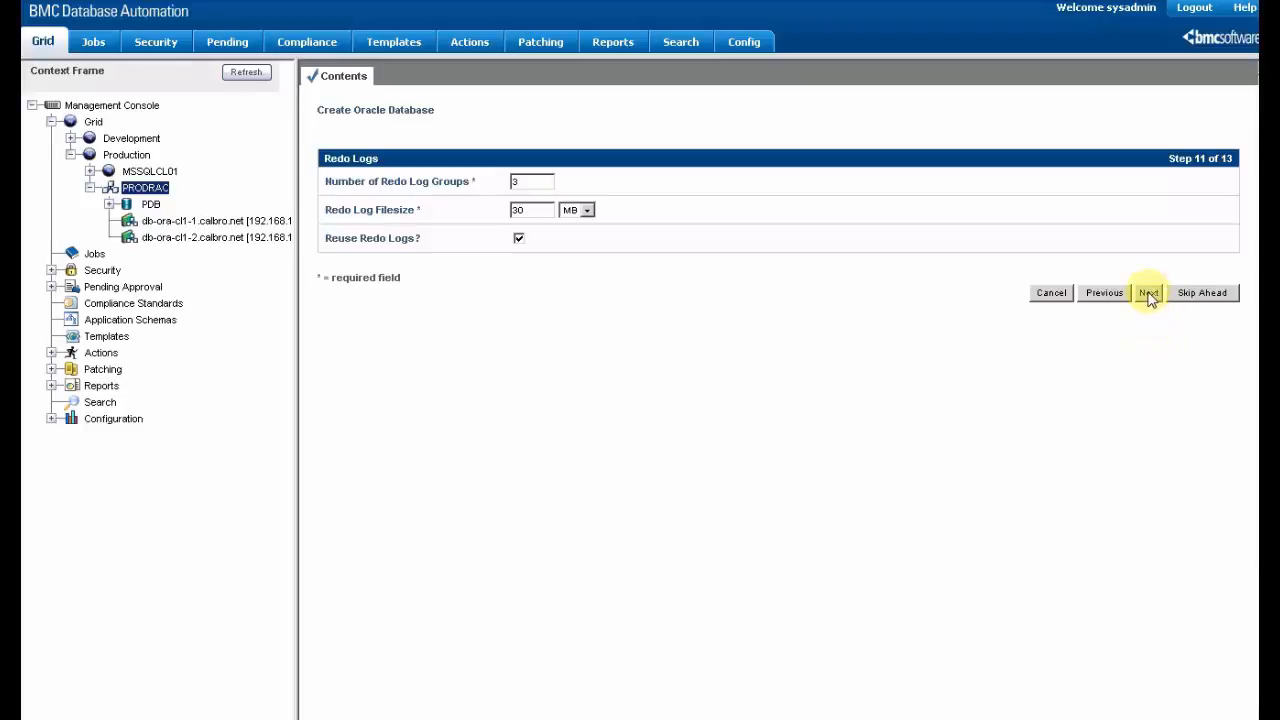
Accept the prefilled Redo Logs and Job Options settings and continue.
{"action": "left_click", "coordinate": [1148, 292]}
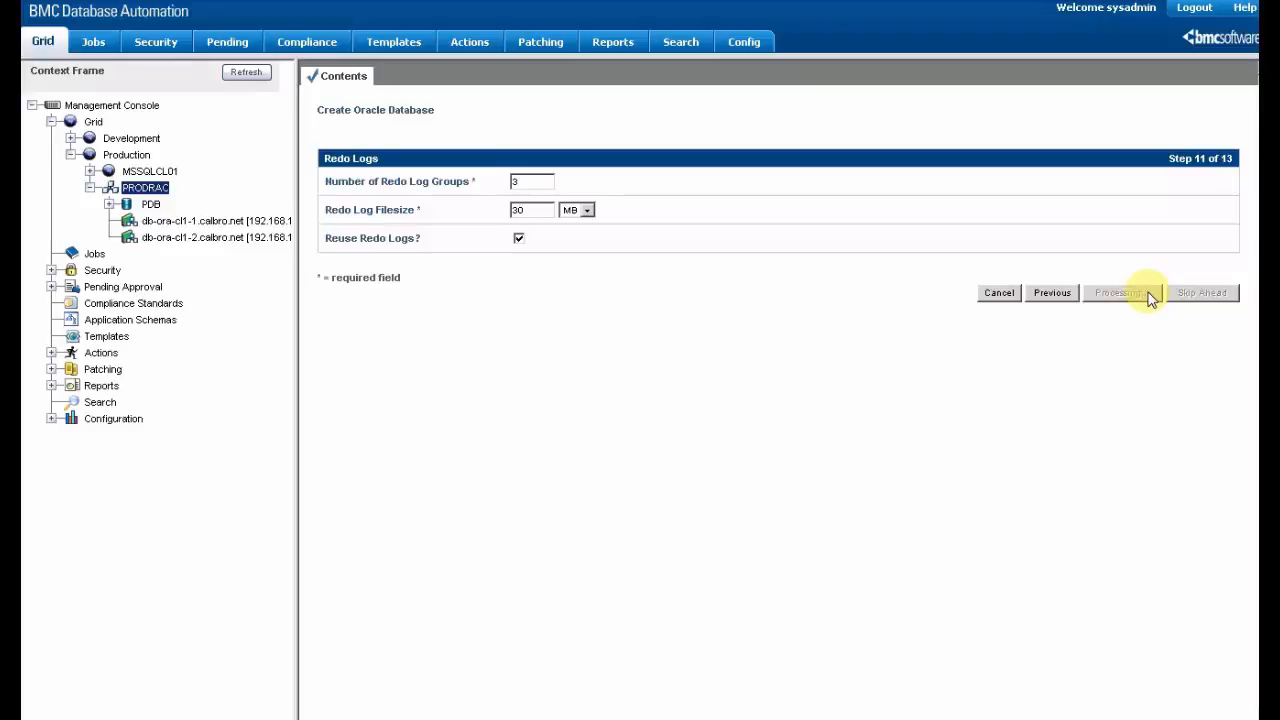
{"action": "left_click", "coordinate": [1117, 292]}
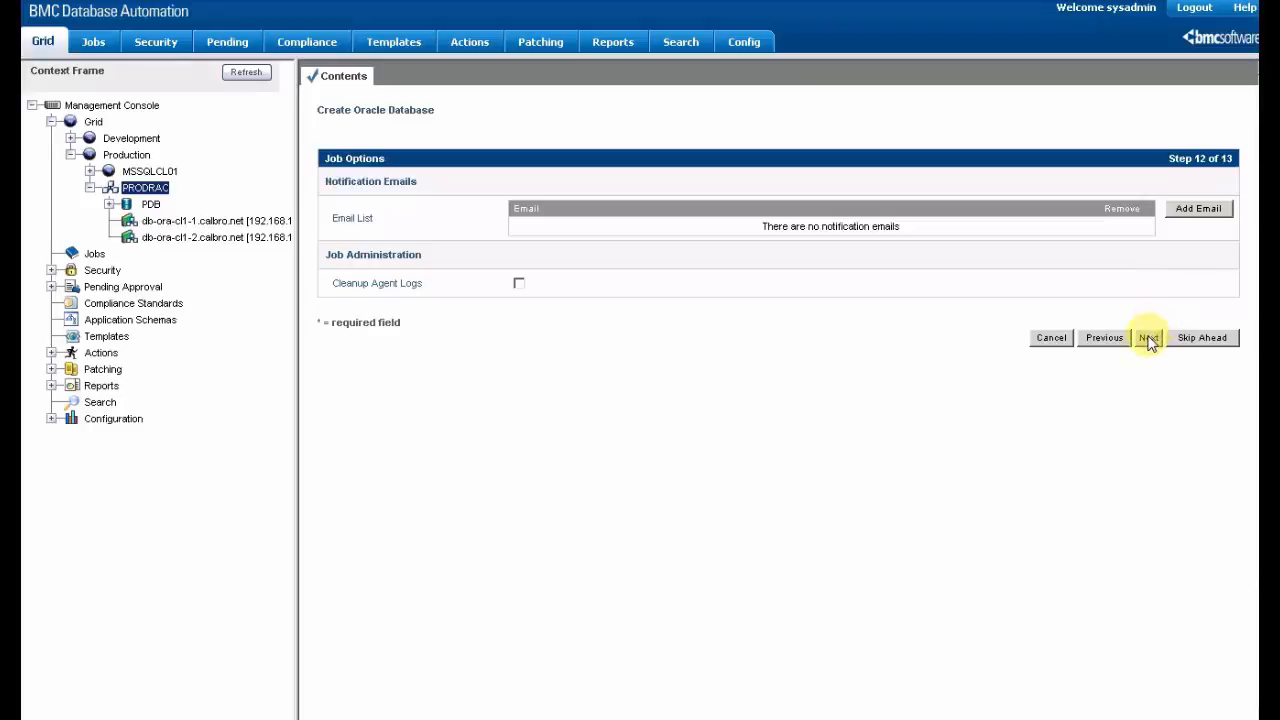
{"action": "left_click", "coordinate": [1147, 337]}
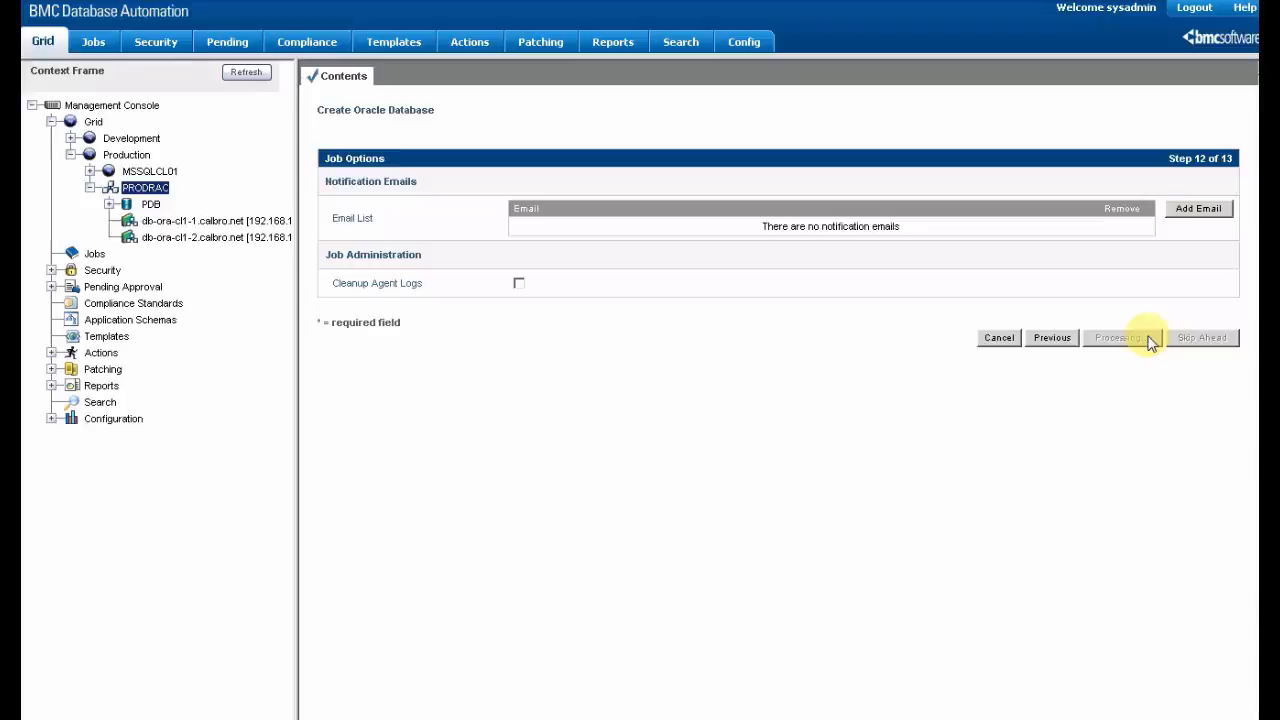
{"action": "left_click", "coordinate": [1117, 337]}
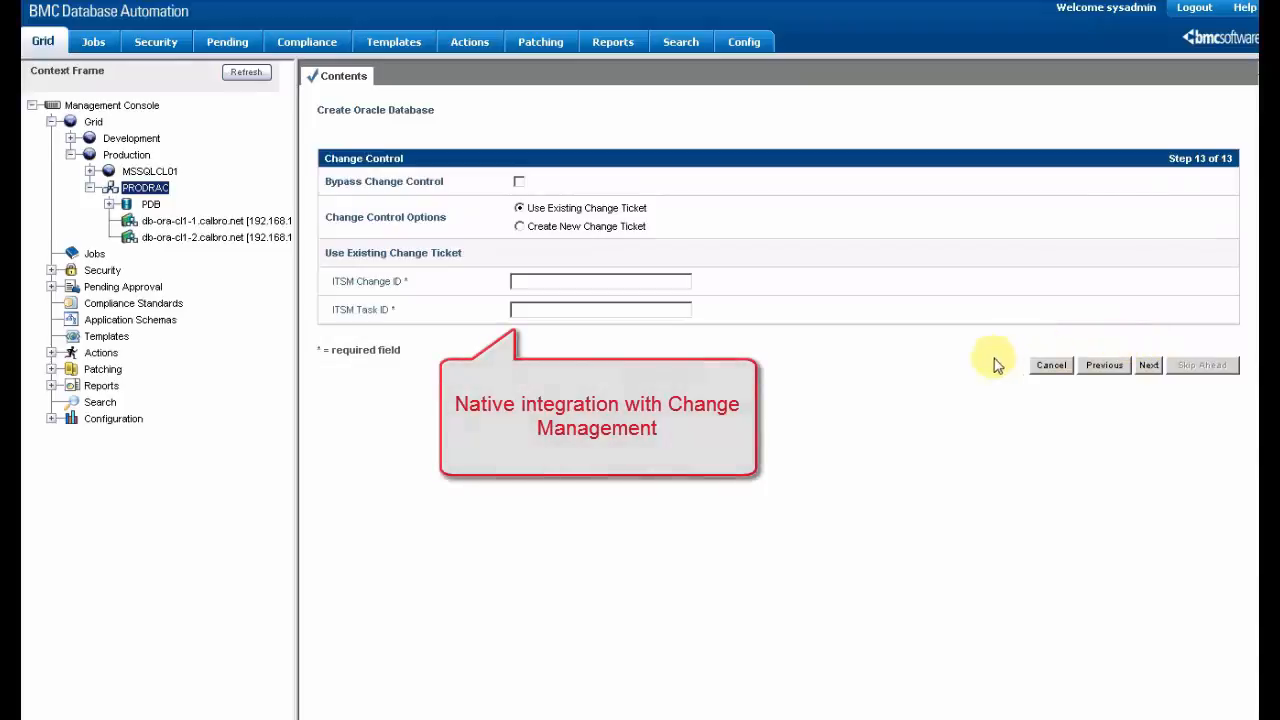
{"action": "mouse_move", "coordinate": [520, 186]}
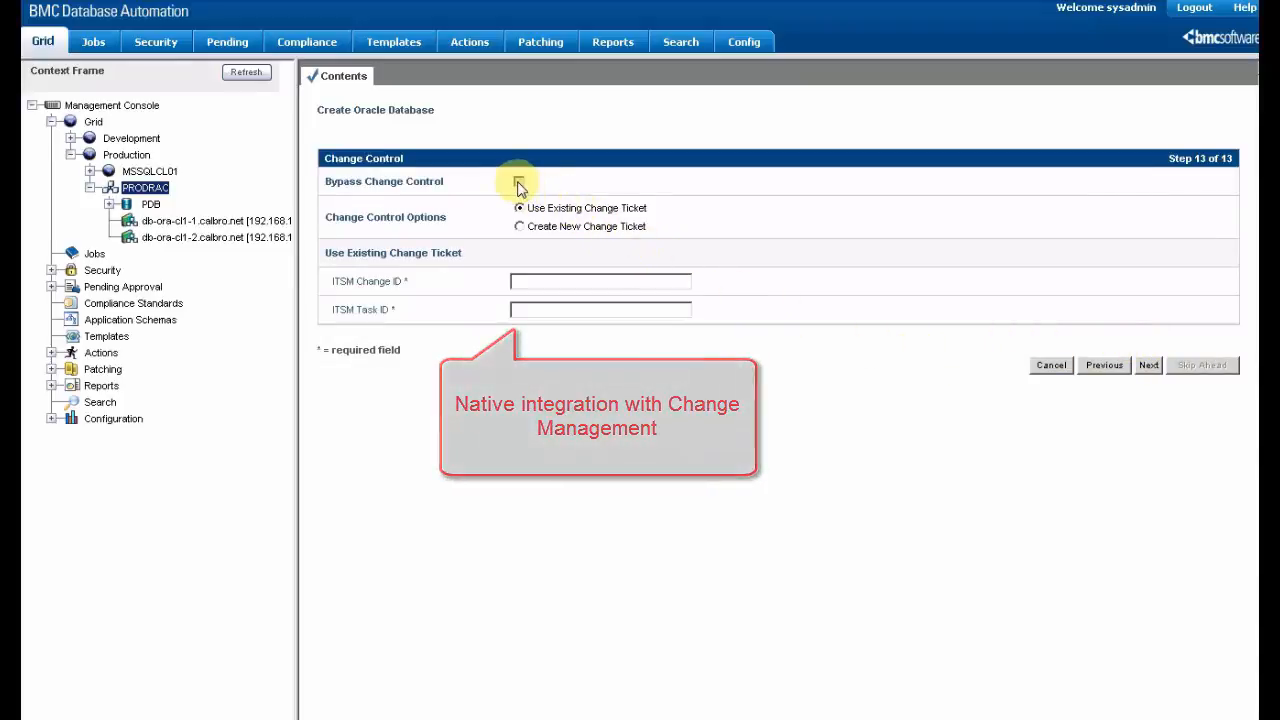
Enable Bypass Change Control on step 13 and continue.
{"action": "left_click", "coordinate": [518, 181]}
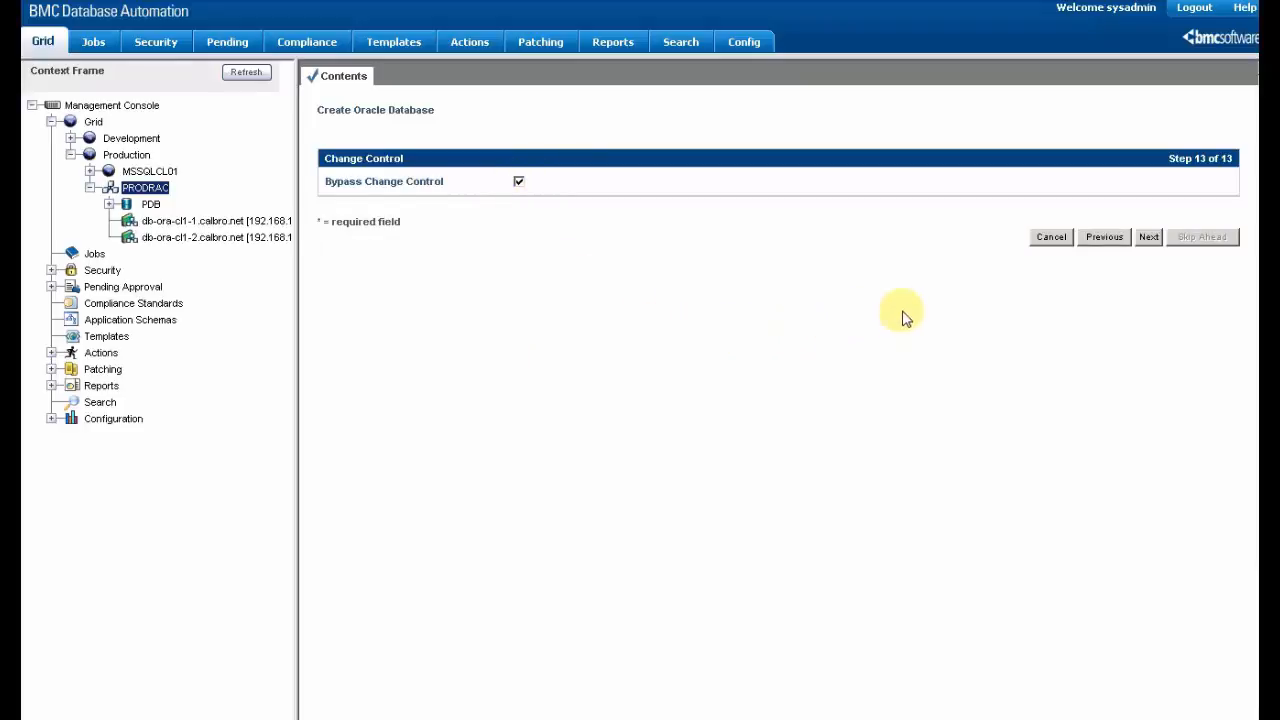
{"action": "left_click", "coordinate": [1148, 237]}
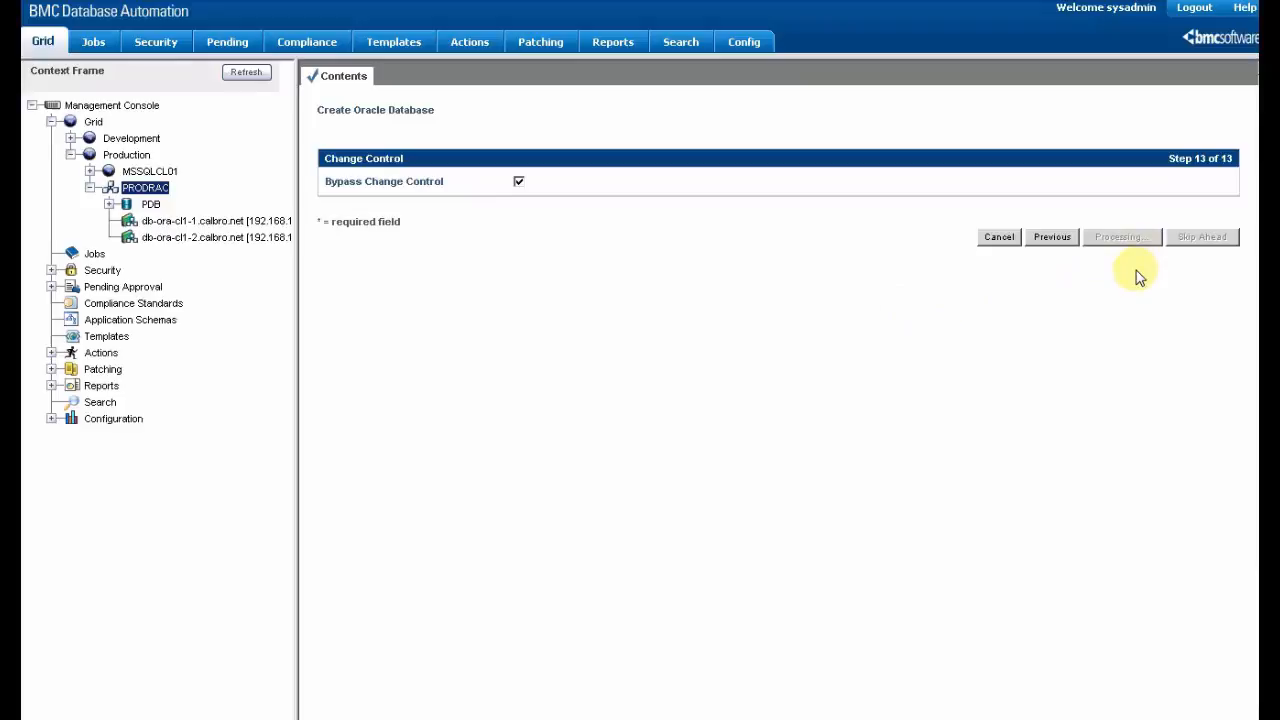
Review the summary and submit job 556 creating OraProd2 in PRODRAC, auto-continuing if tests succeed.
{"action": "left_click", "coordinate": [1121, 237]}
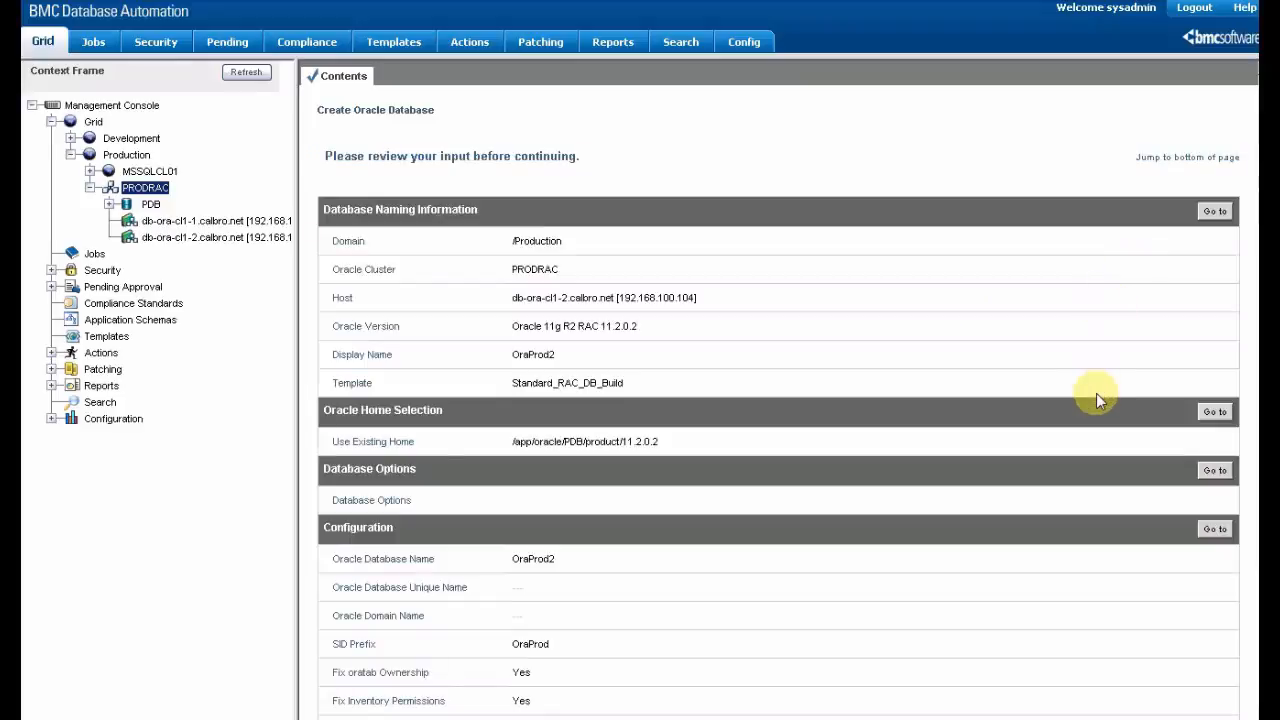
{"action": "scroll", "scroll_direction": "down", "scroll_amount": 3}
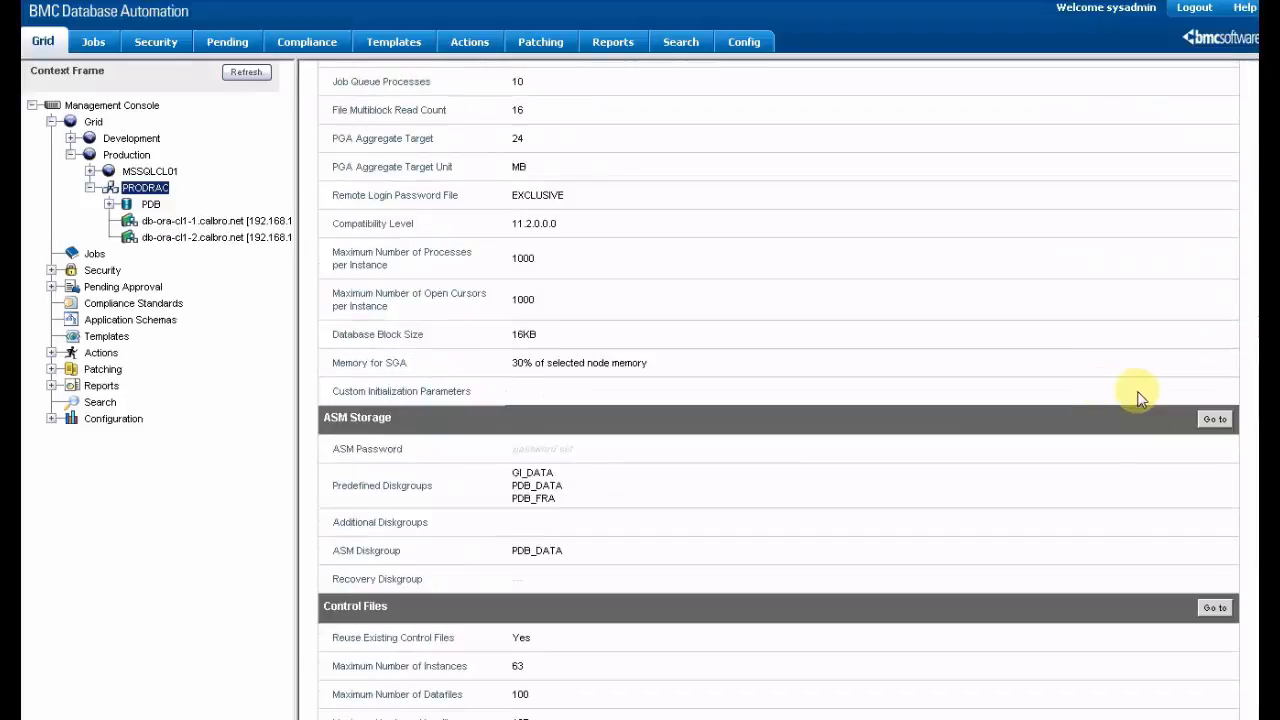
{"action": "scroll", "scroll_direction": "down", "scroll_amount": 3}
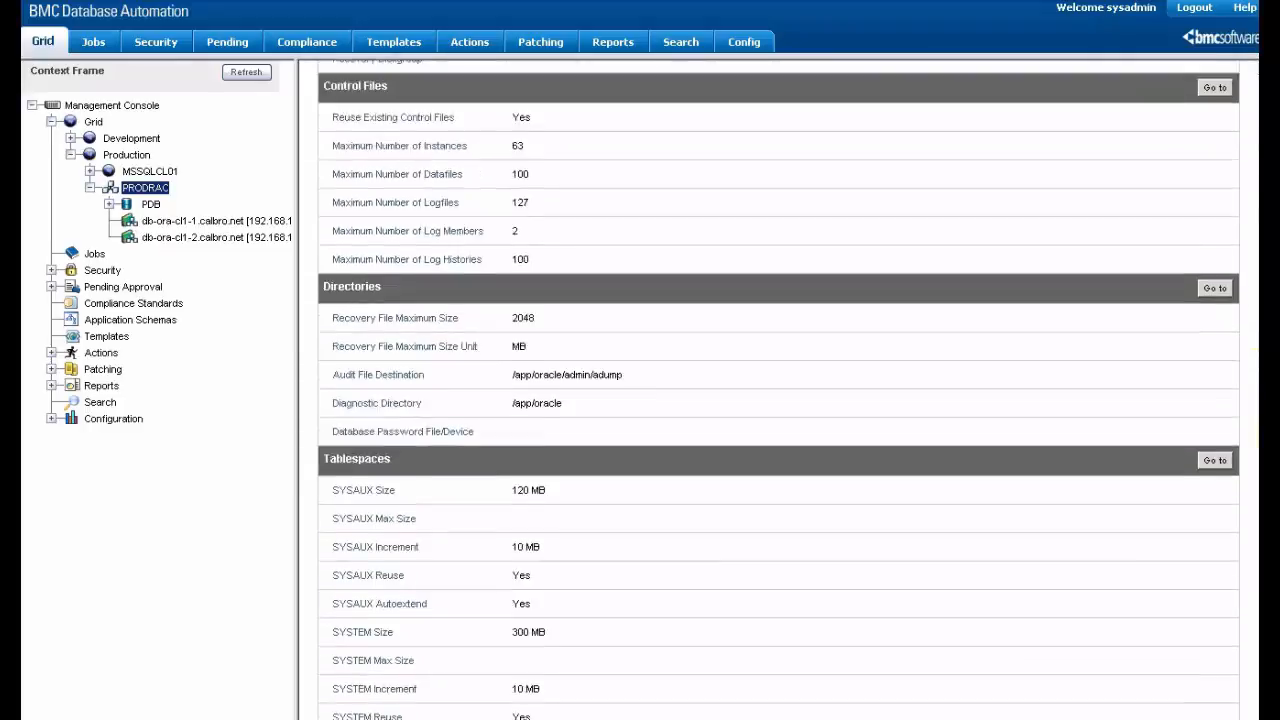
{"action": "scroll", "scroll_direction": "down", "scroll_amount": 3}
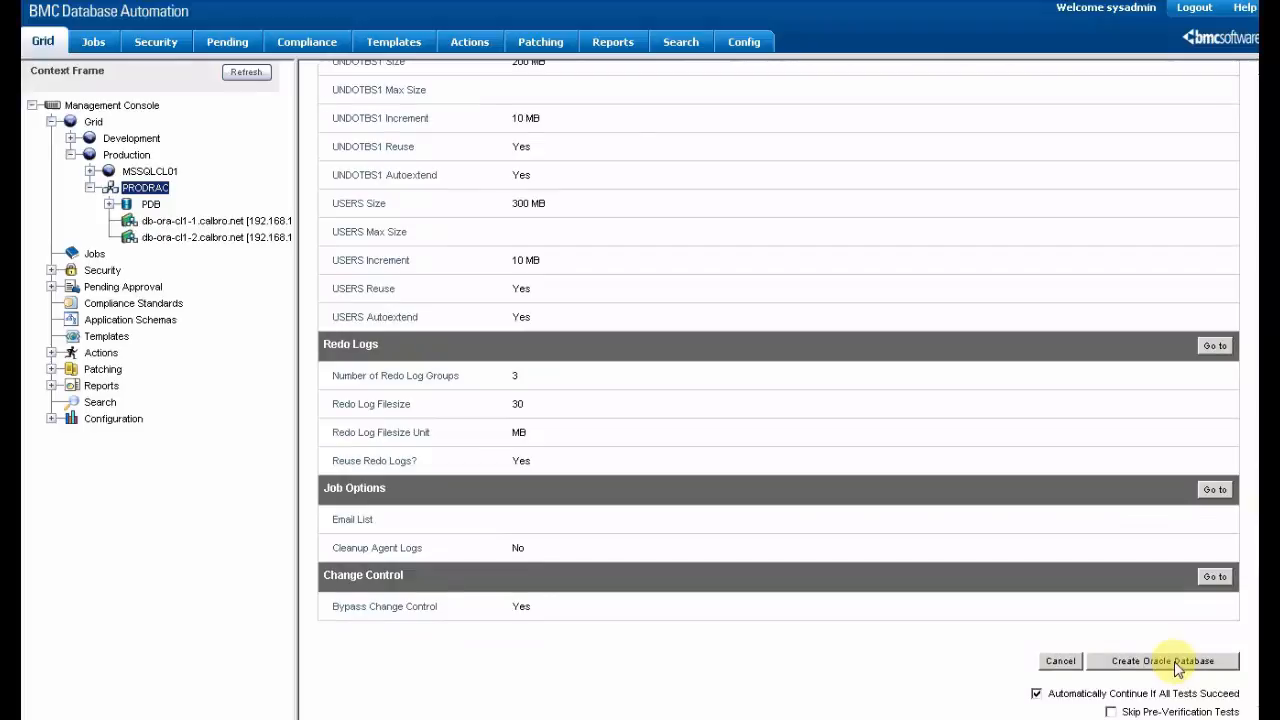
{"action": "left_click", "coordinate": [1162, 661]}
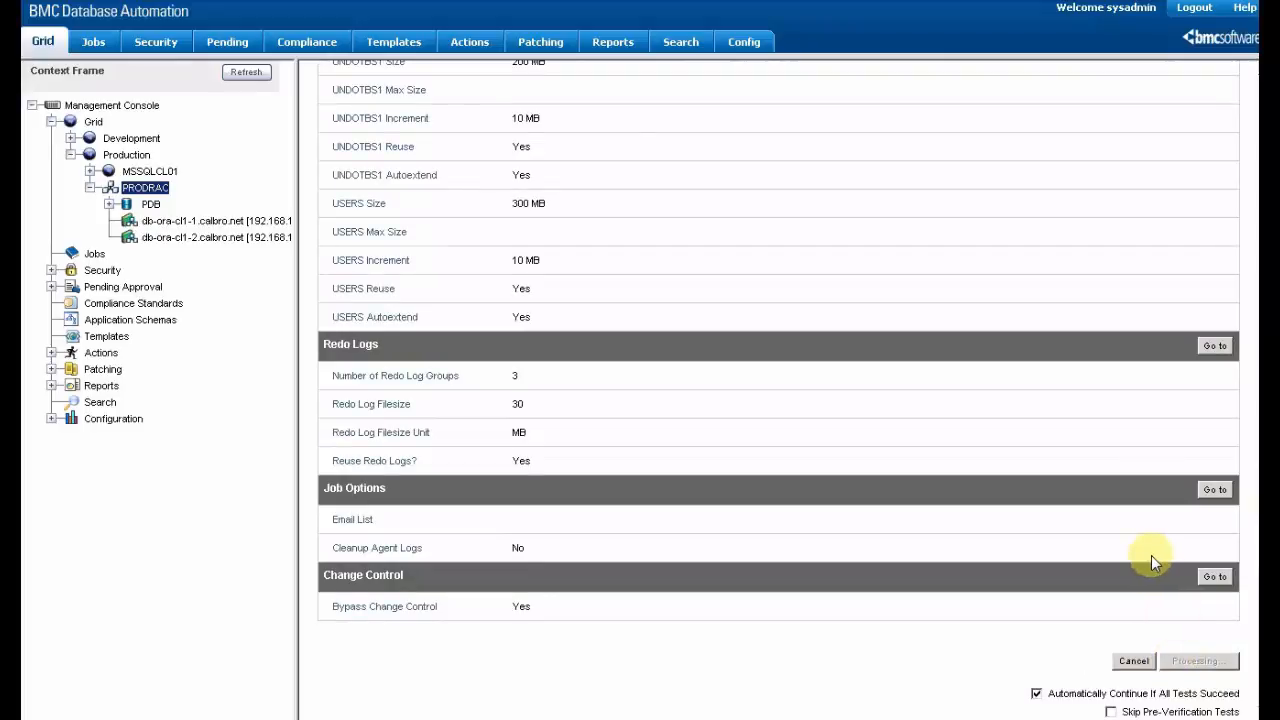
{"action": "left_click", "coordinate": [1197, 661]}
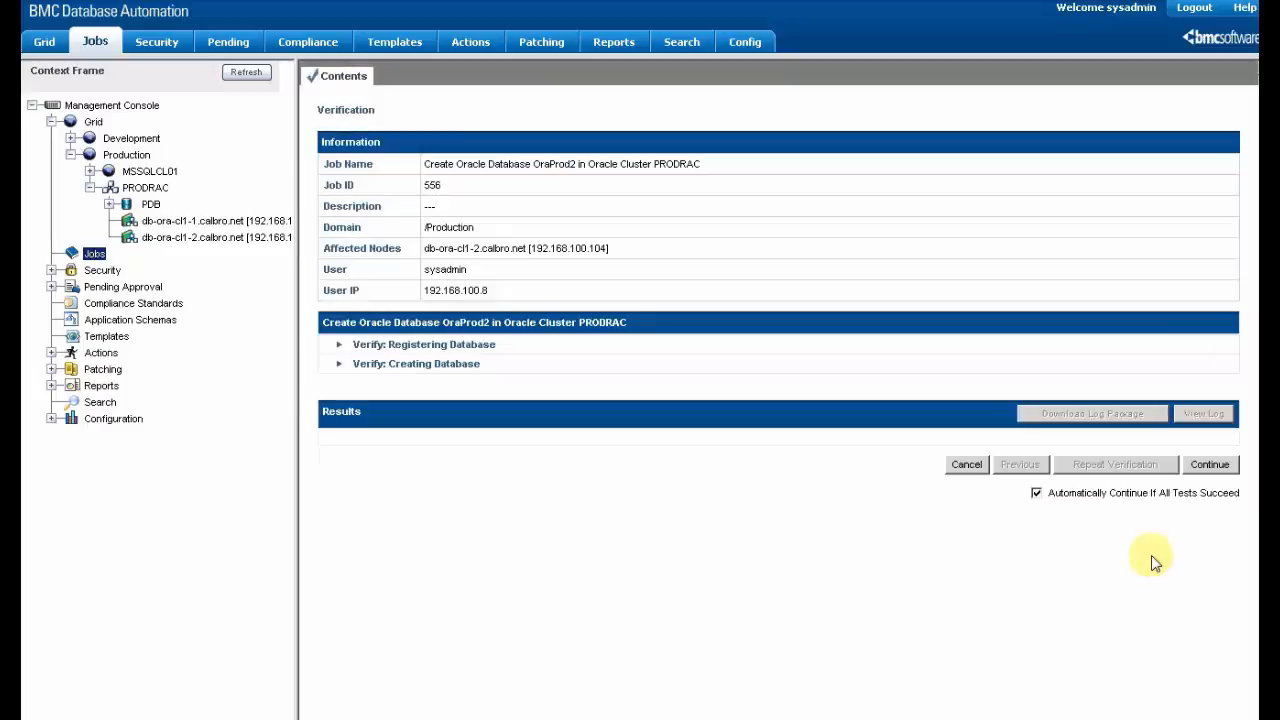
Review job 556's successful Pre-Verification and Provisioning results, then return to the PRODRAC cluster.
{"action": "left_click", "coordinate": [1209, 464]}
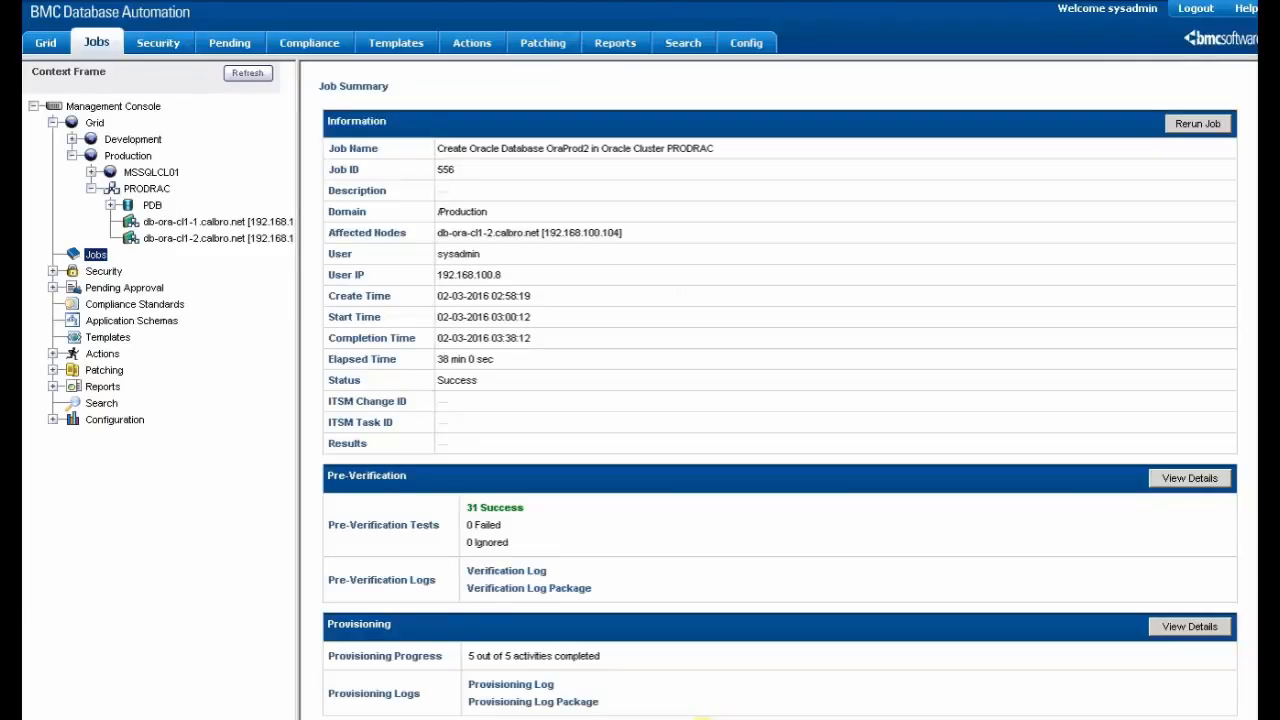
{"action": "mouse_move", "coordinate": [1003, 208]}
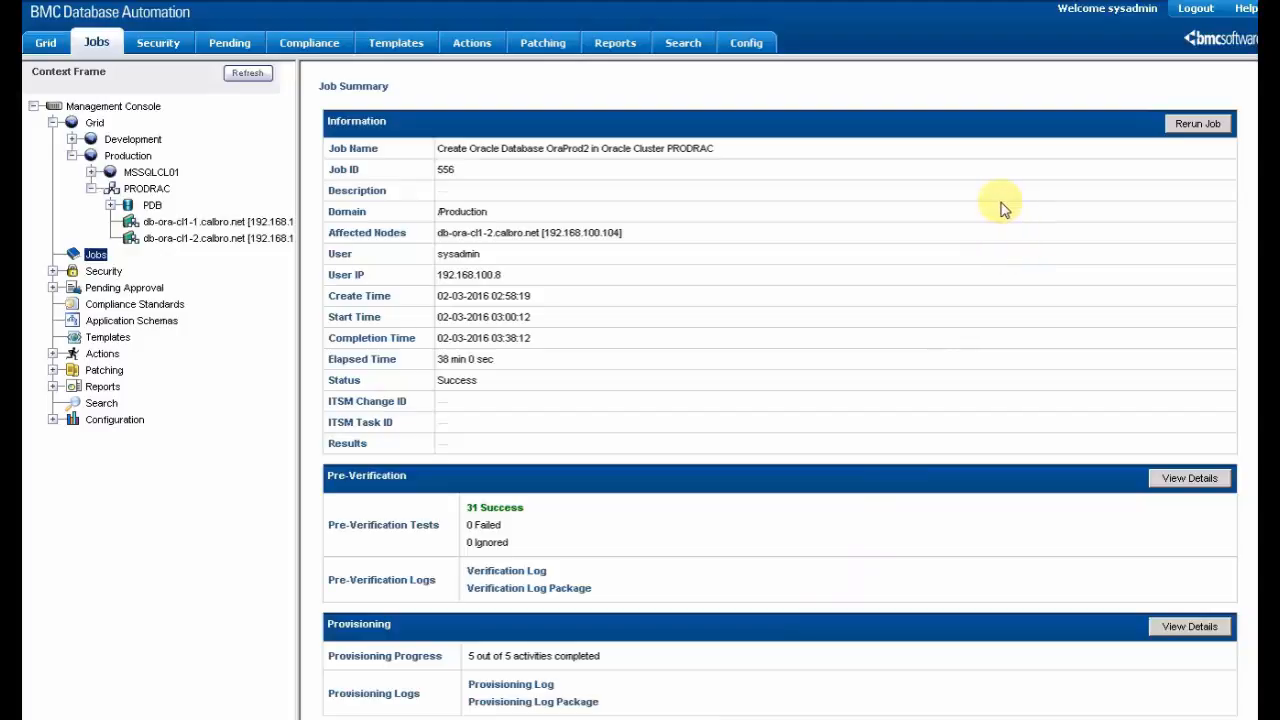
{"action": "mouse_move", "coordinate": [1000, 213]}
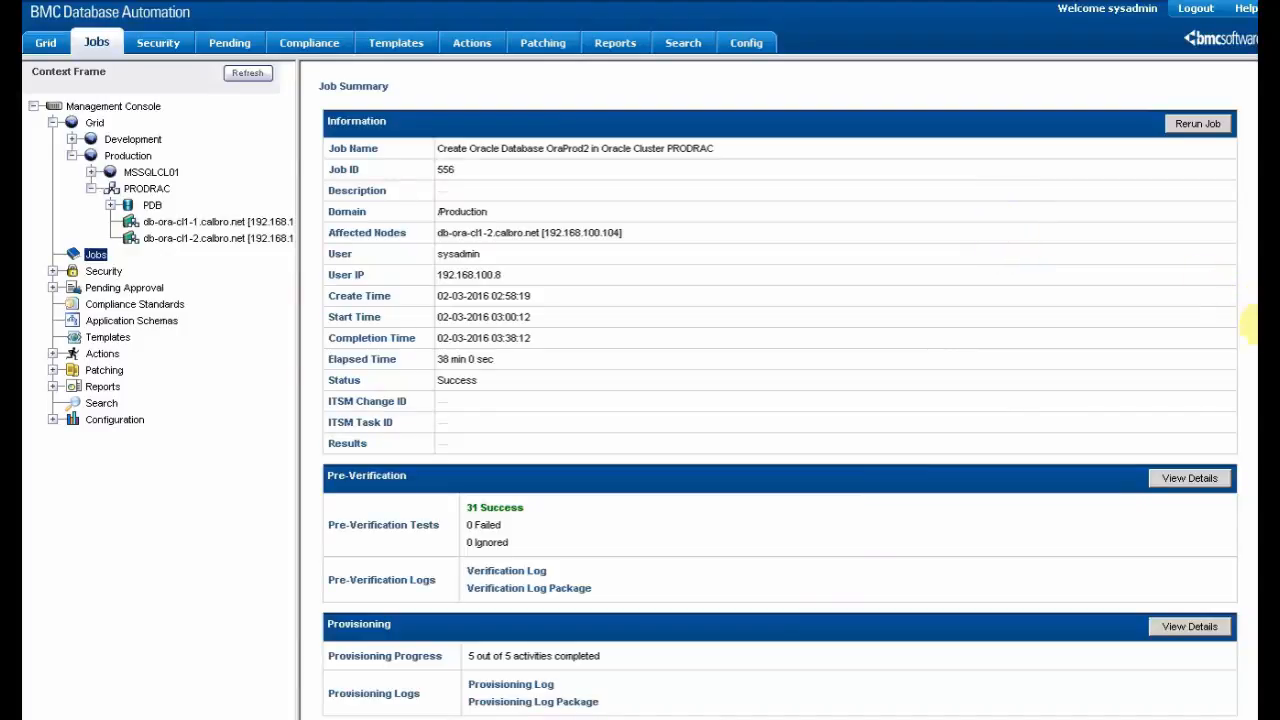
{"action": "scroll", "scroll_direction": "down", "scroll_amount": 3}
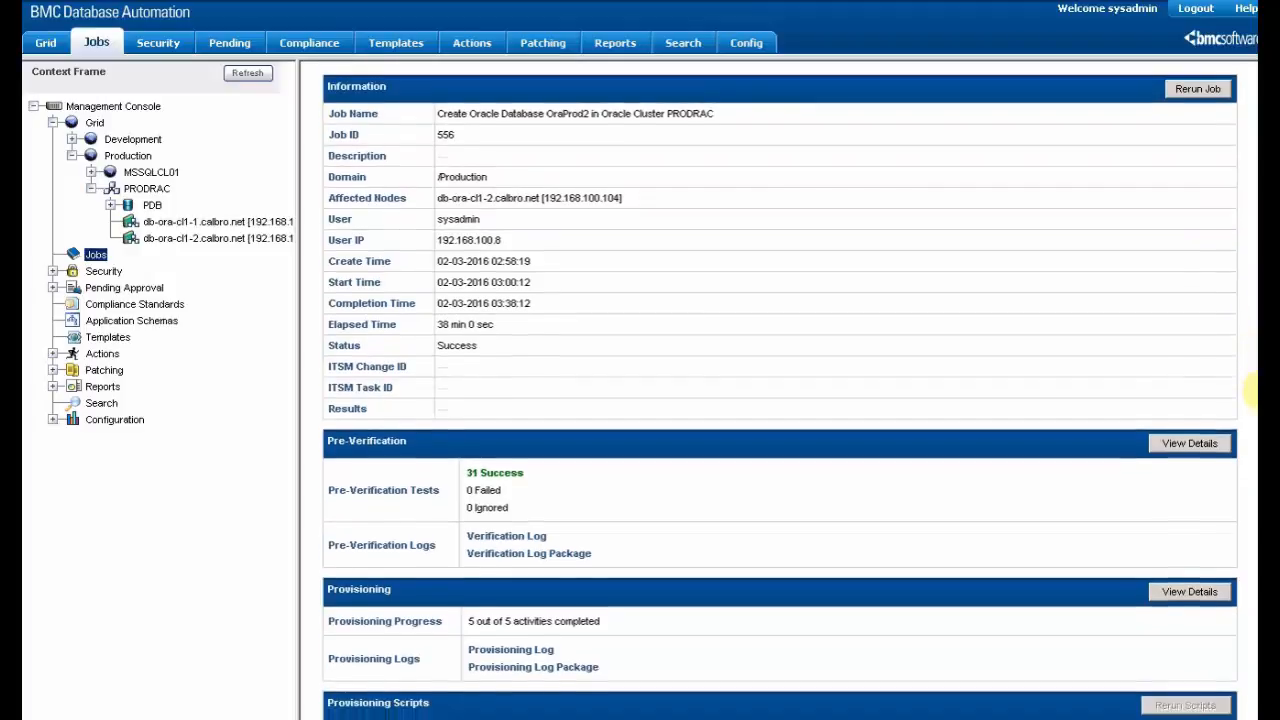
{"action": "scroll", "scroll_direction": "down", "scroll_amount": 3}
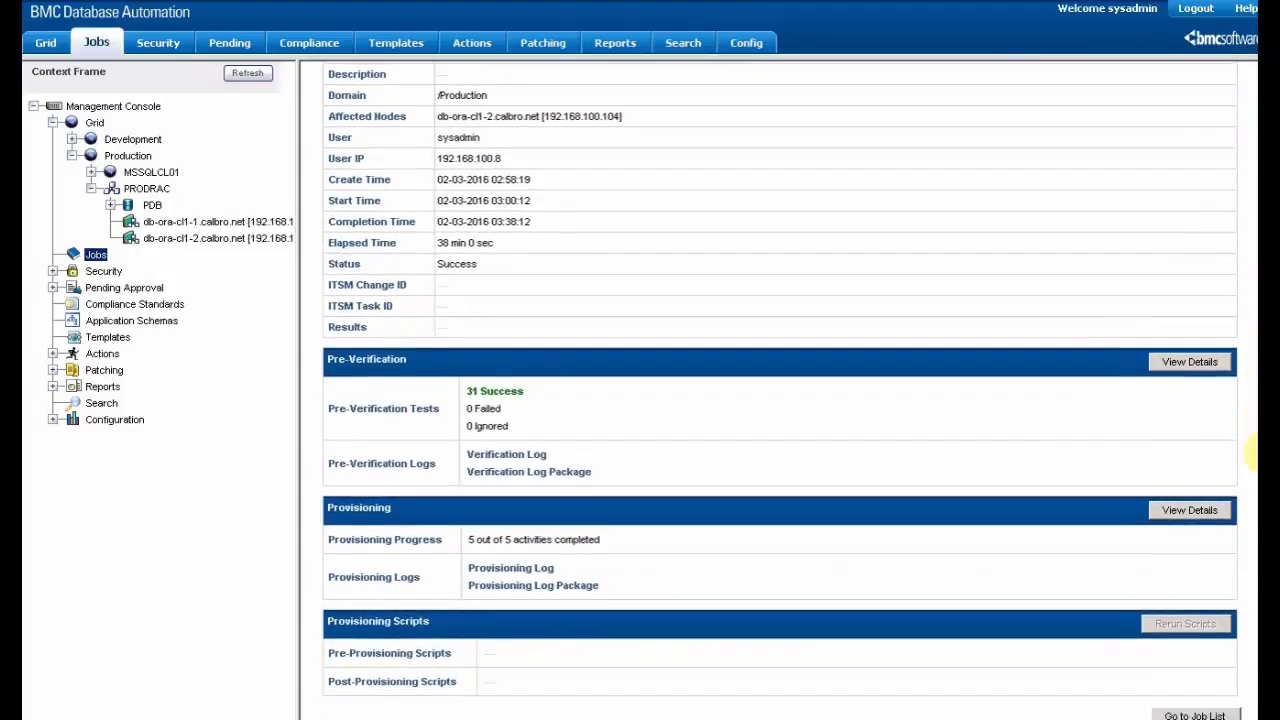
{"action": "scroll", "scroll_direction": "down", "scroll_amount": 3}
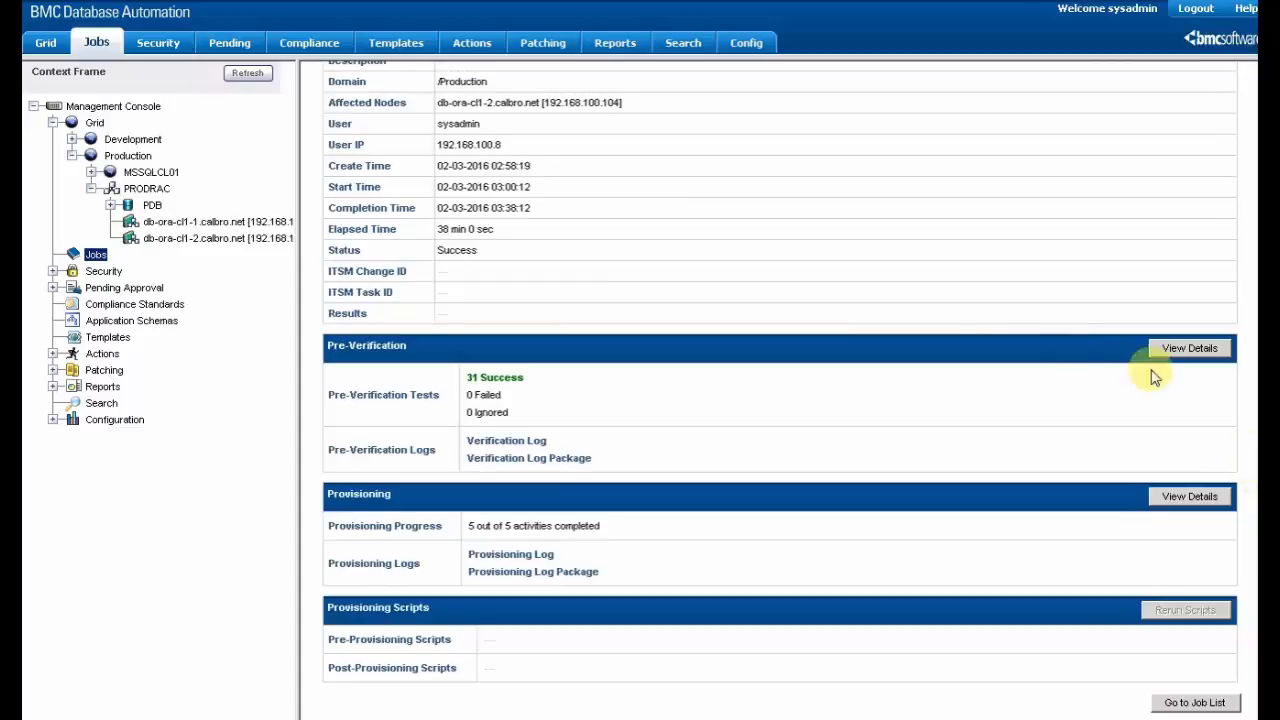
{"action": "left_click", "coordinate": [147, 189]}
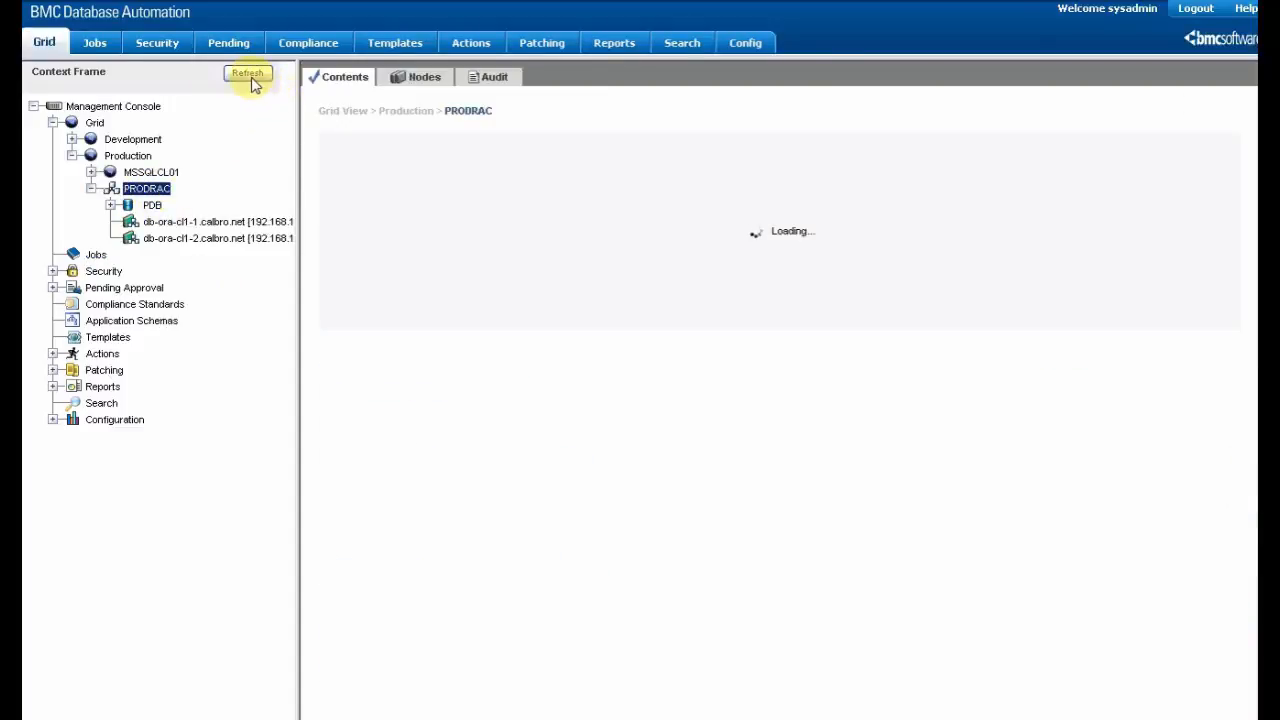
Refresh the grid to show OraProd2 under PRODRAC and view its OraProd1 instance details, status Up.
{"action": "left_click", "coordinate": [248, 73]}
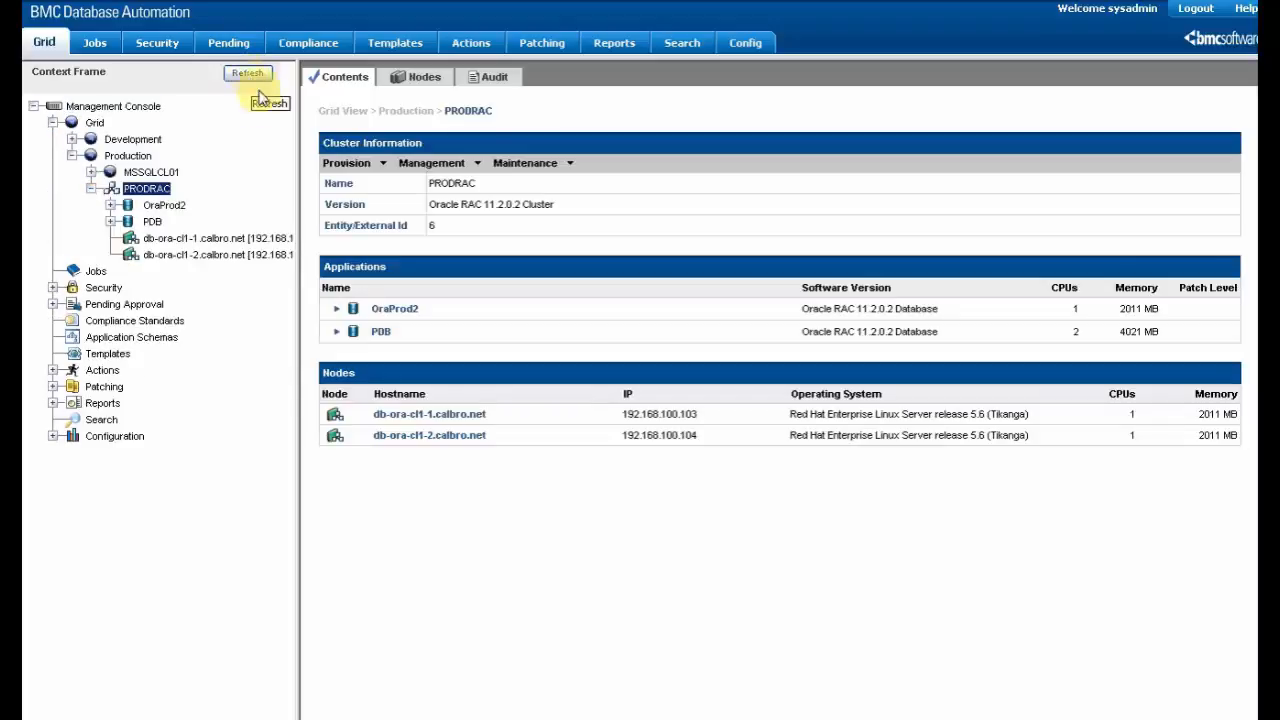
{"action": "left_click", "coordinate": [164, 205]}
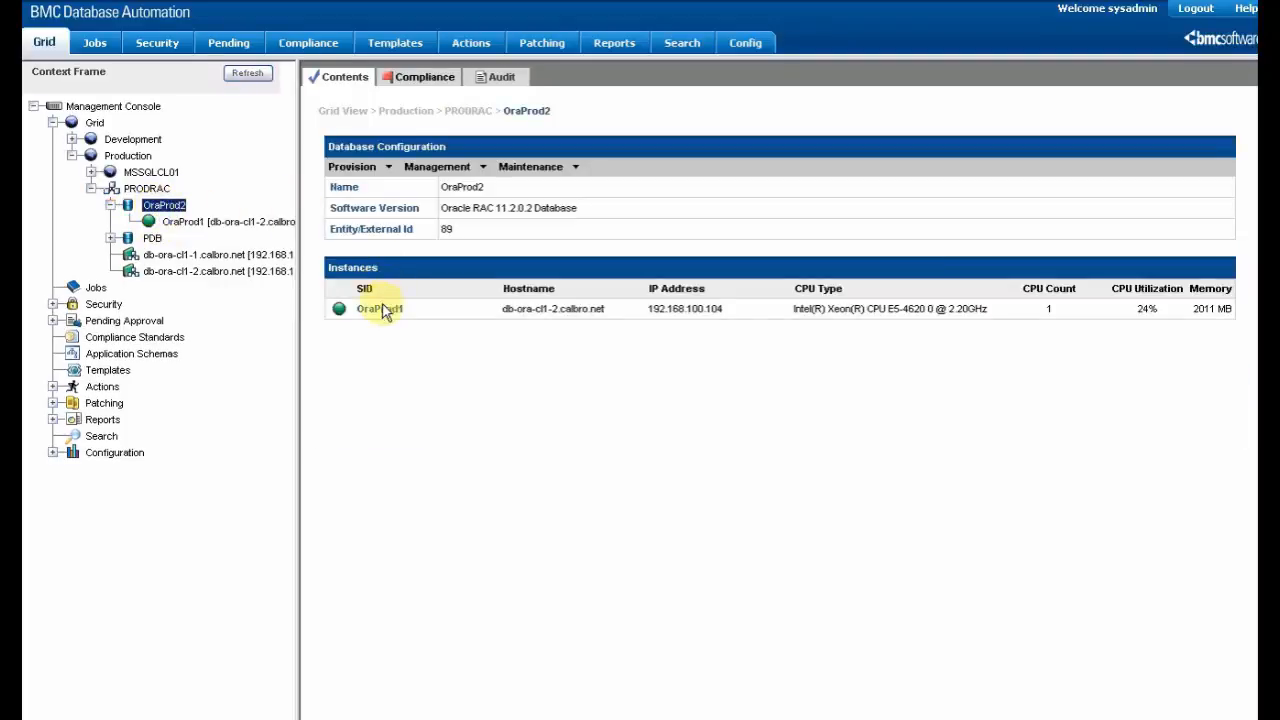
{"action": "left_click", "coordinate": [379, 308]}
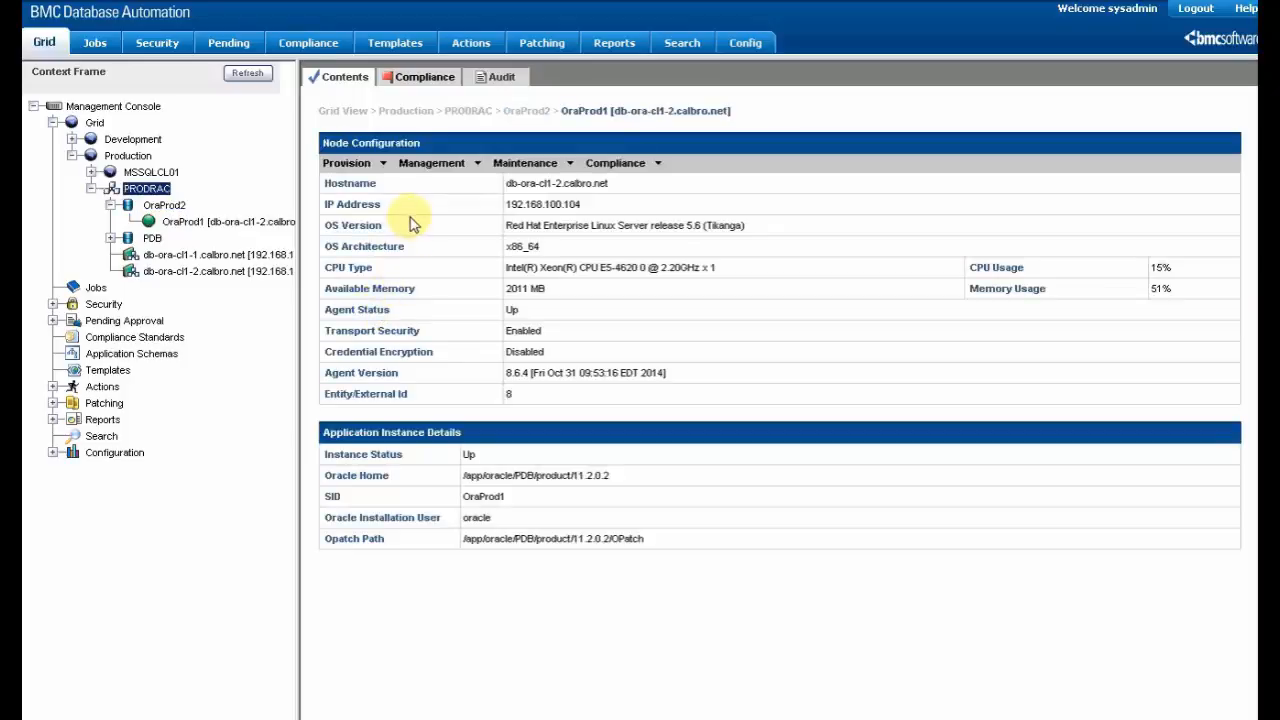
{"action": "mouse_move", "coordinate": [405, 477]}
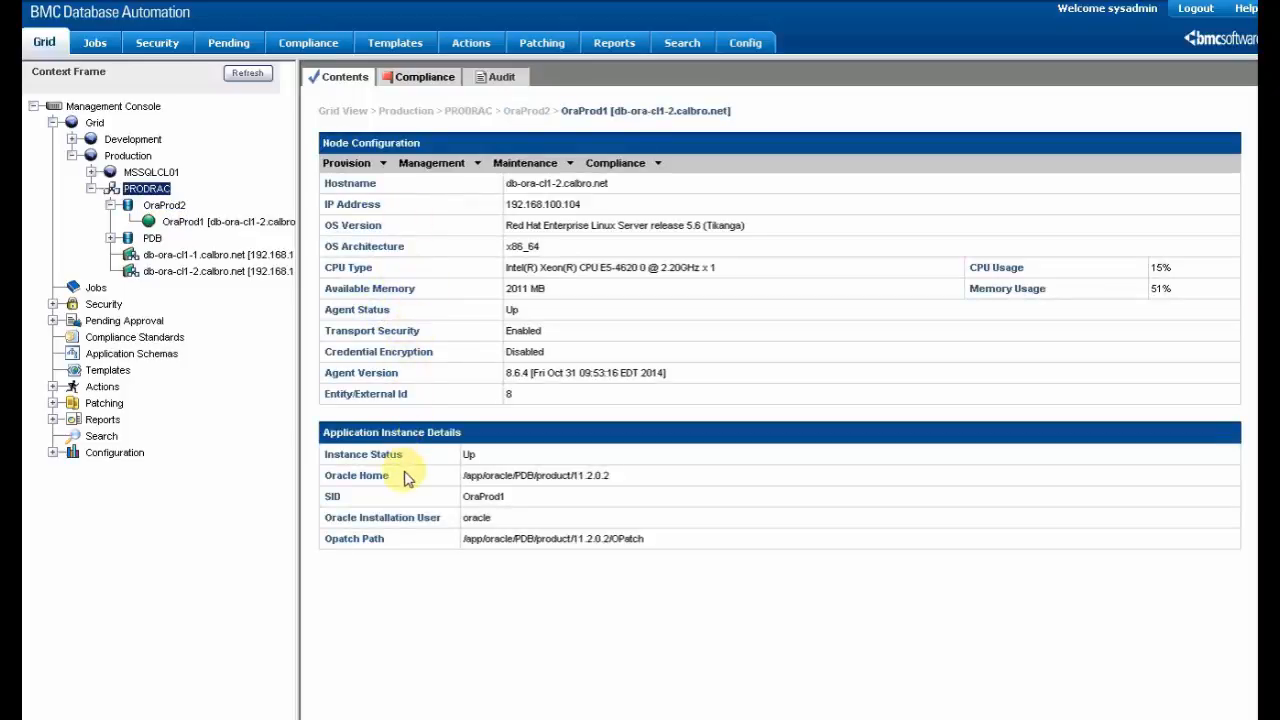